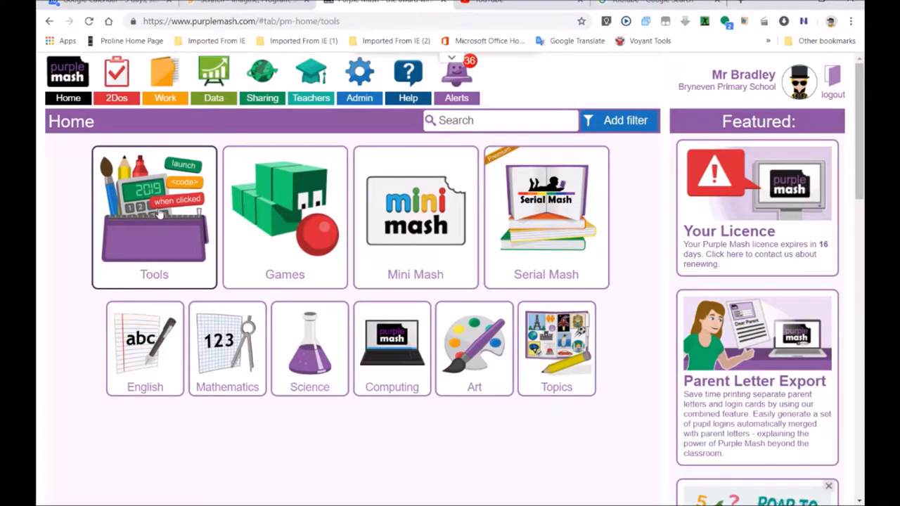
Step: Go from Tools to 2Code and open the Gorilla-level Football Game activity
left_click(154, 217)
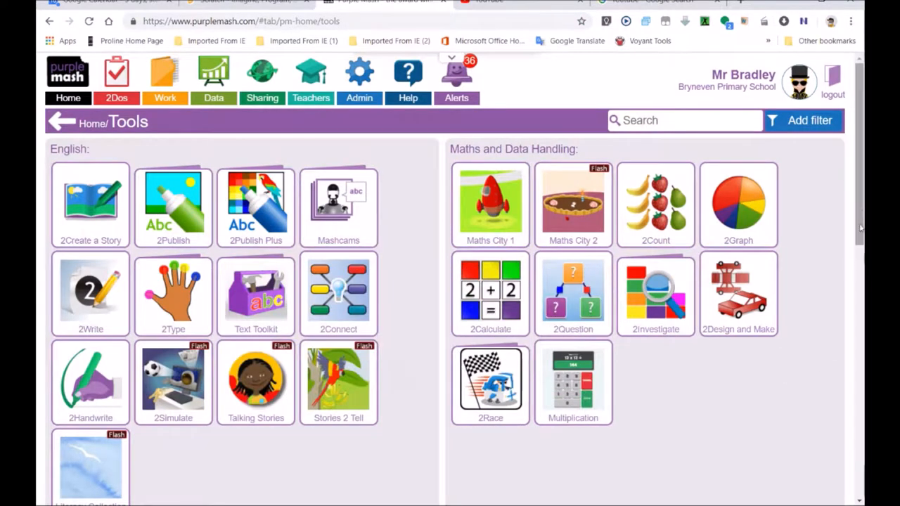
scroll("down", 3)
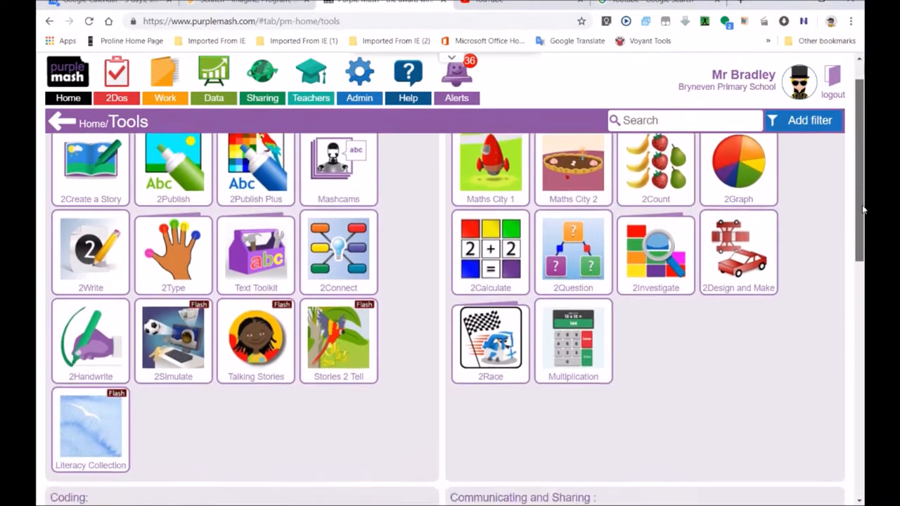
scroll("down", 3)
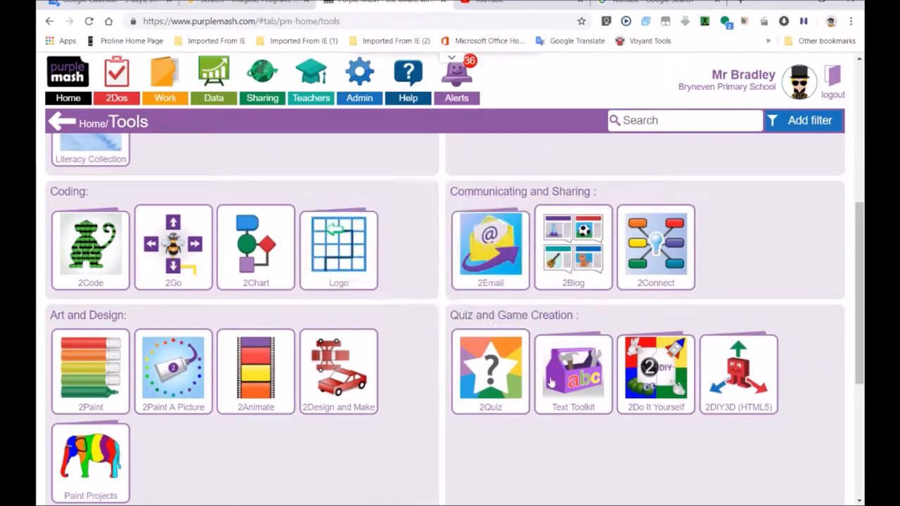
mouse_move(724, 253)
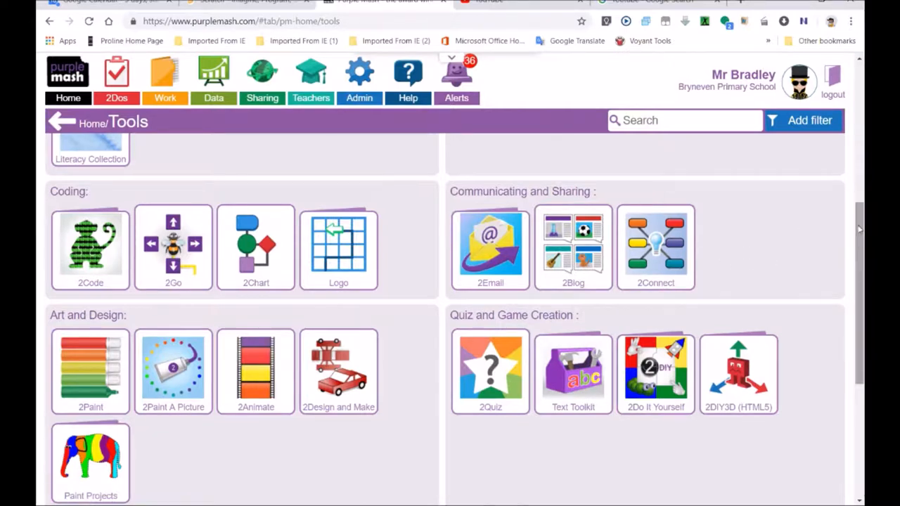
scroll("down", 3)
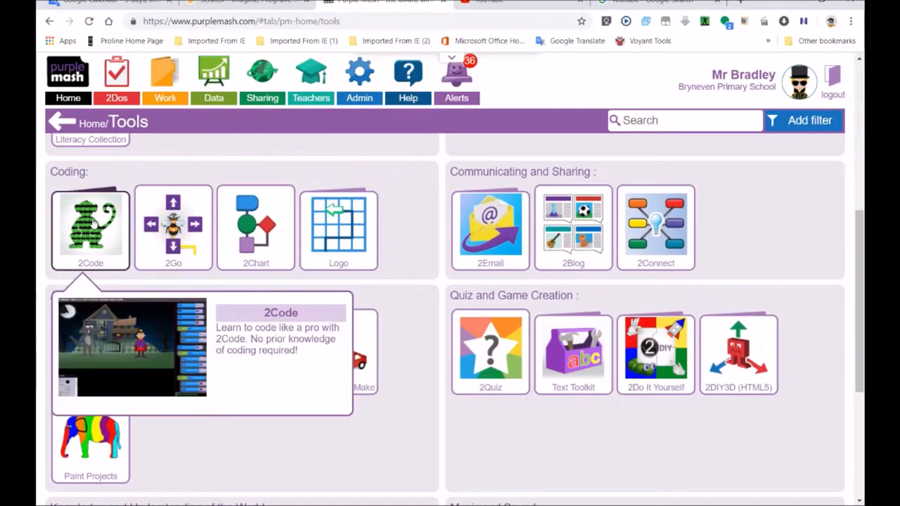
left_click(90, 225)
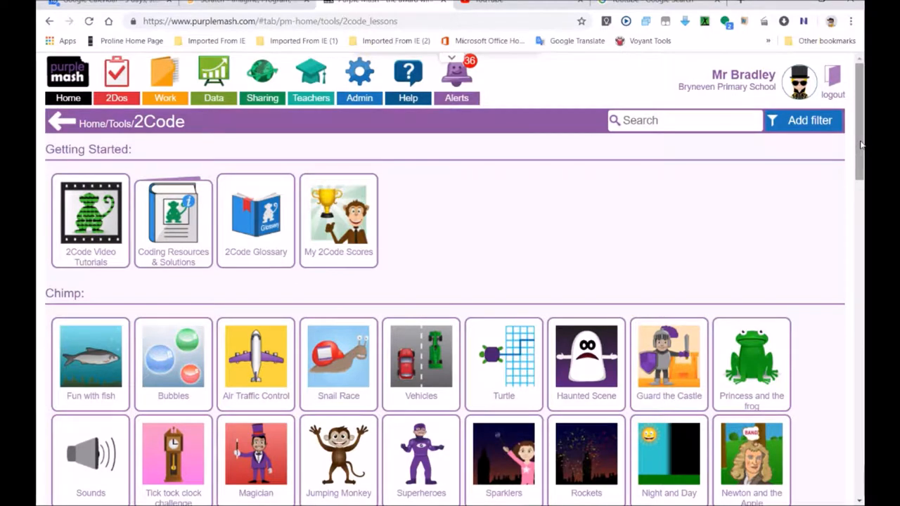
scroll("down", 3)
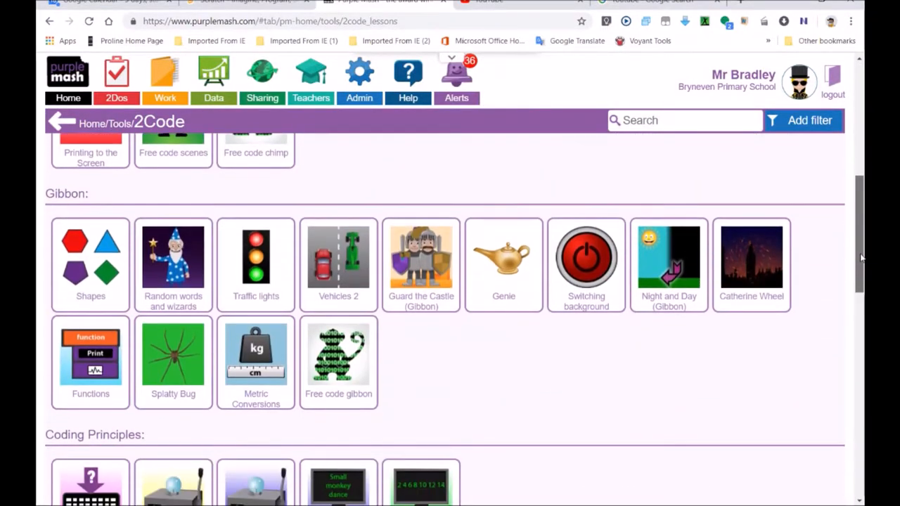
scroll("down", 3)
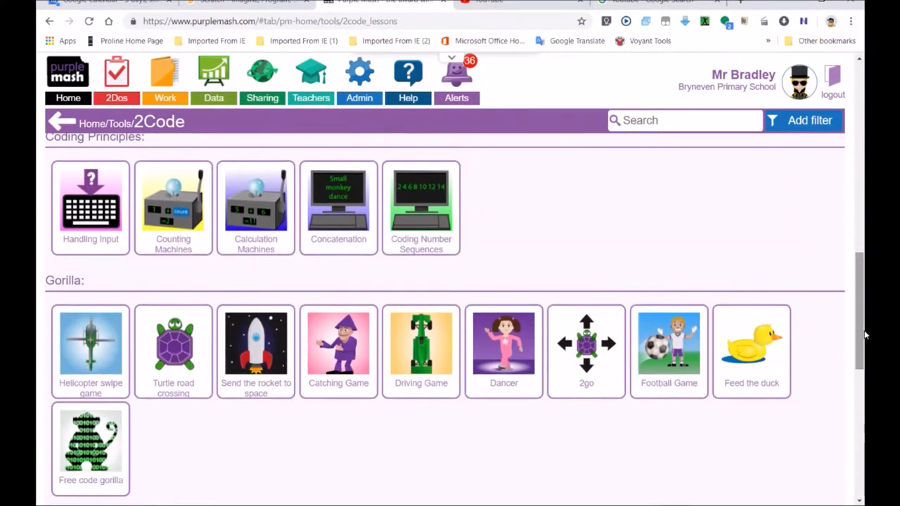
left_click(669, 344)
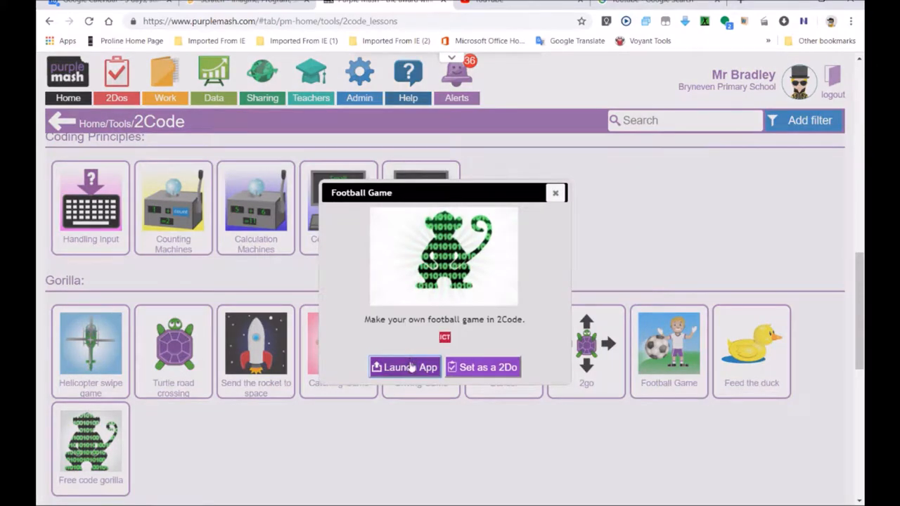
Step: Launch Football Game and set the 'when swiped' block to any direction
left_click(403, 367)
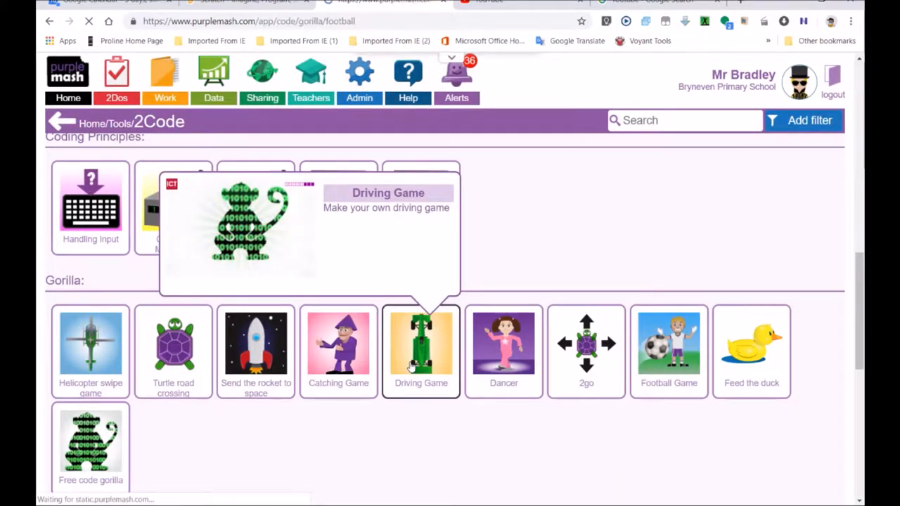
left_click(421, 345)
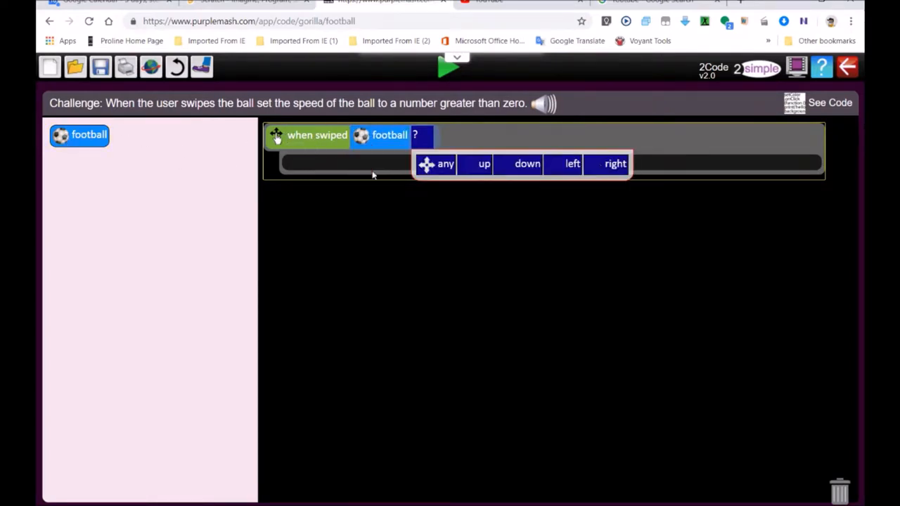
left_click(484, 164)
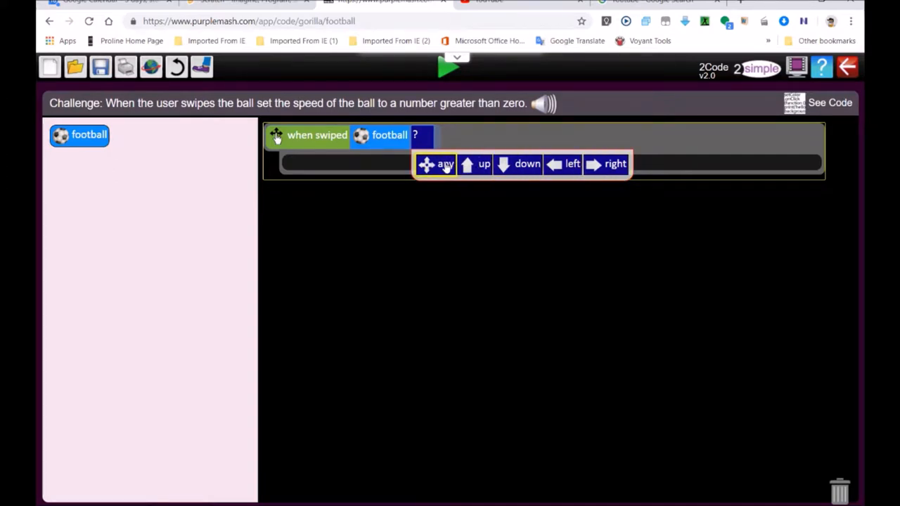
left_click(436, 164)
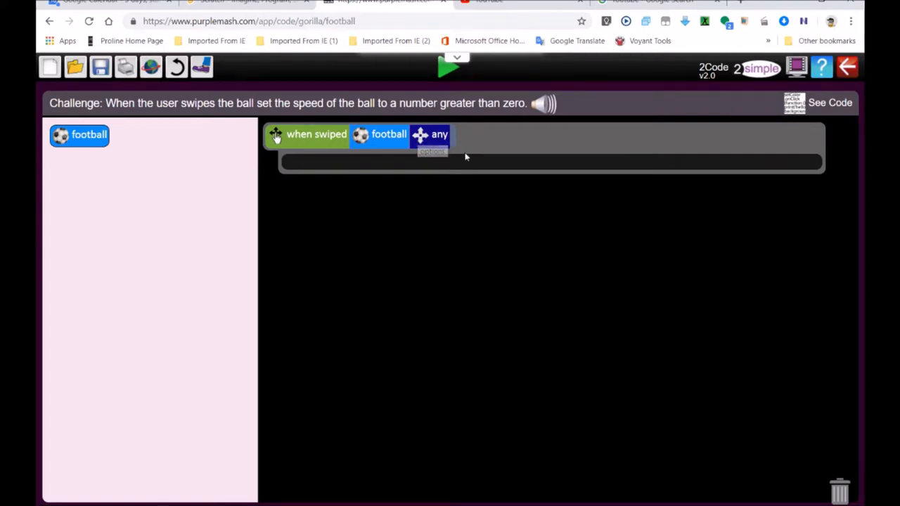
Step: Add a football speed set to 3 command and run the game
left_click(79, 135)
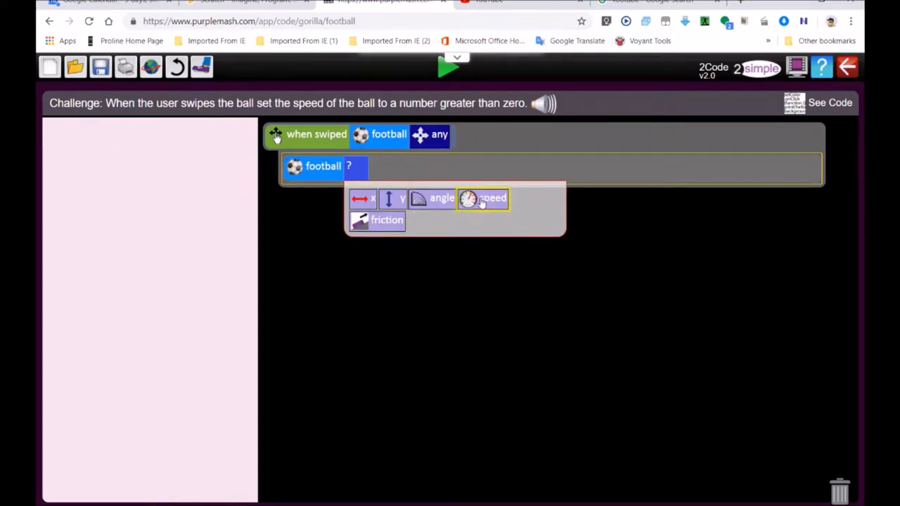
mouse_move(386, 220)
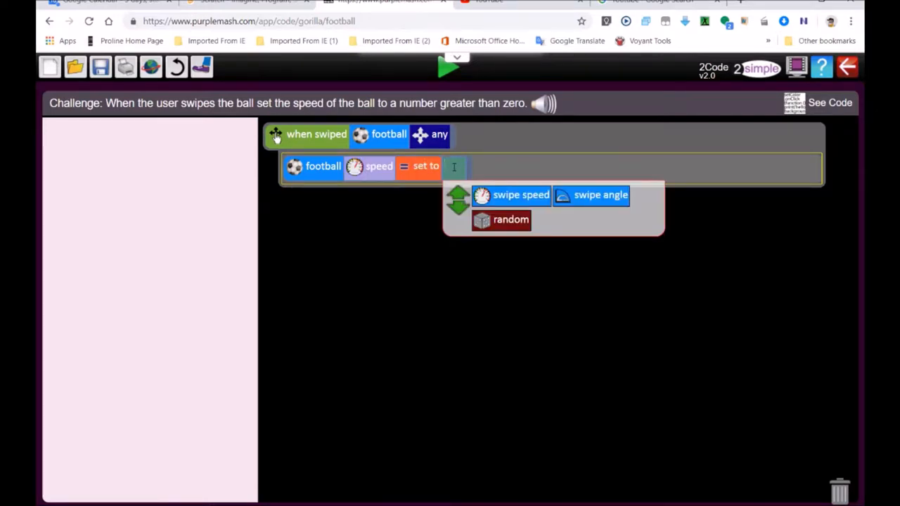
type("3")
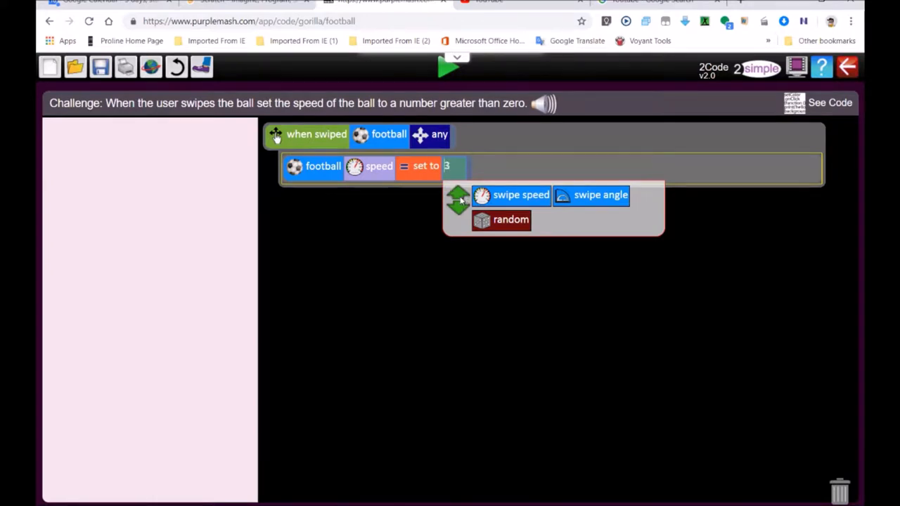
left_click(448, 68)
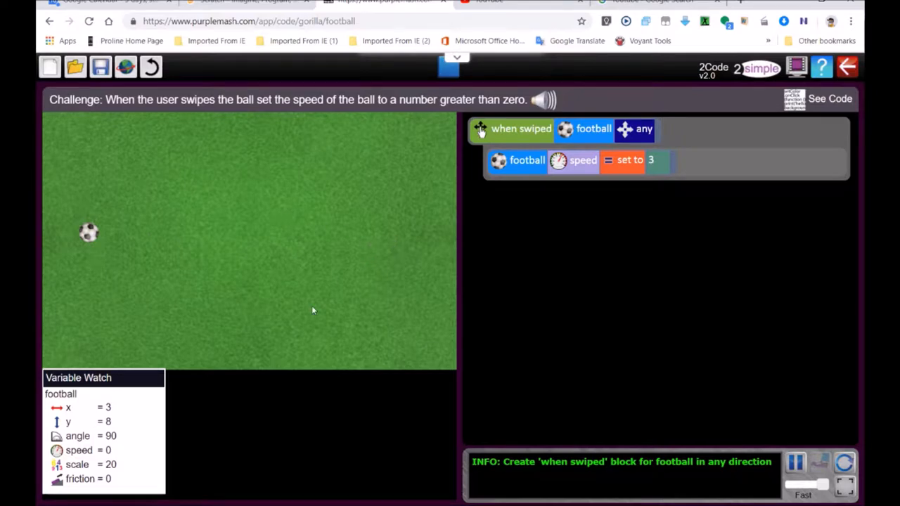
mouse_move(72, 387)
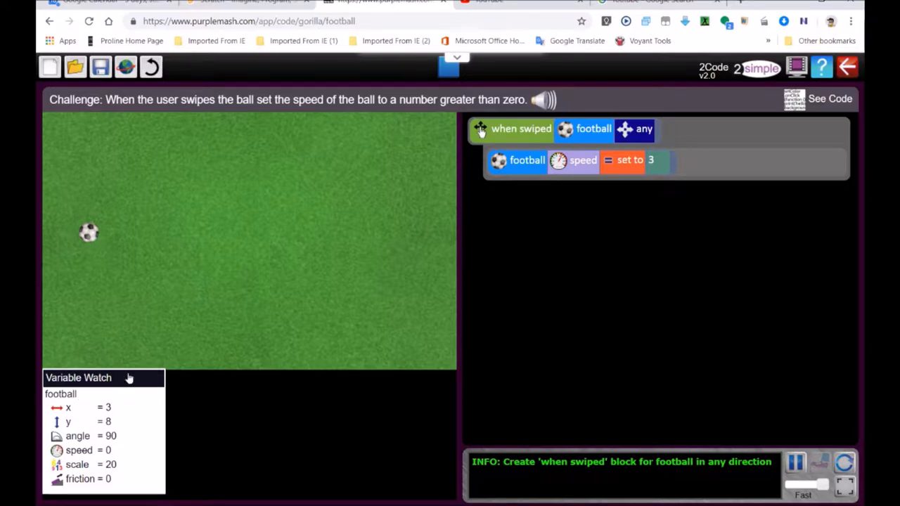
mouse_move(38, 393)
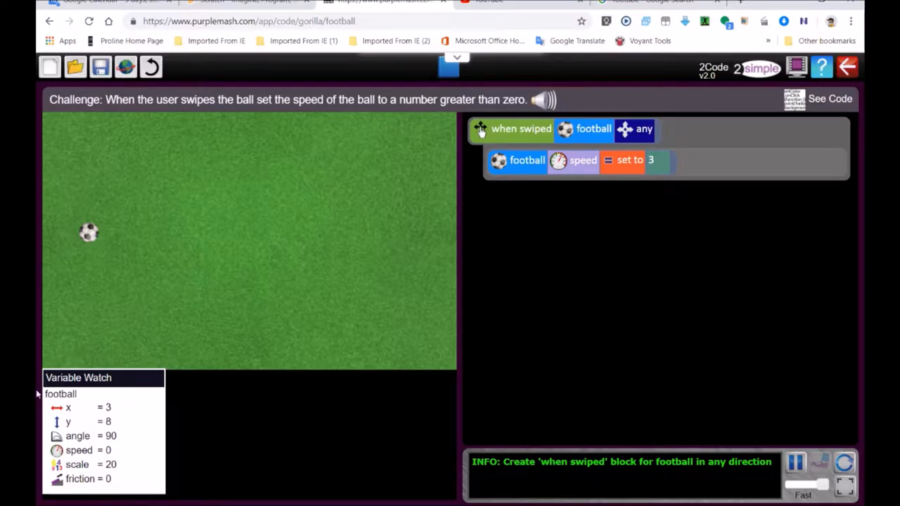
mouse_move(63, 415)
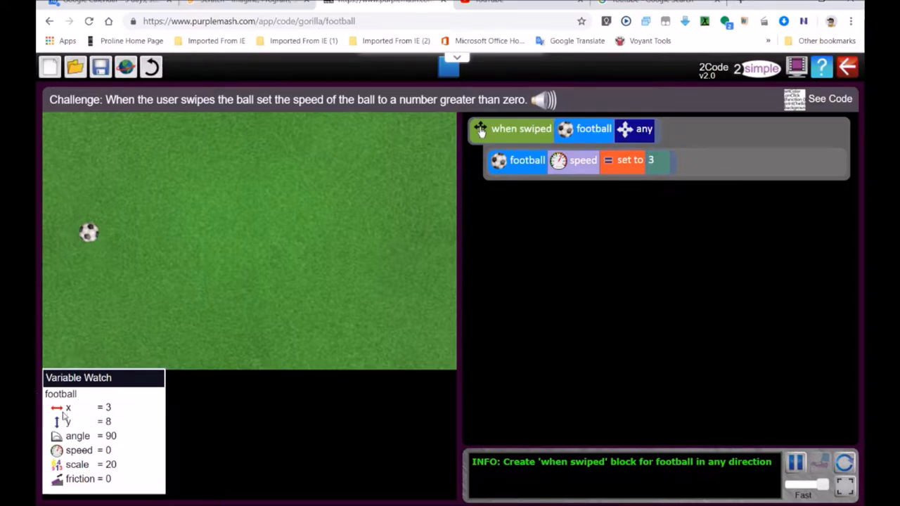
mouse_move(129, 406)
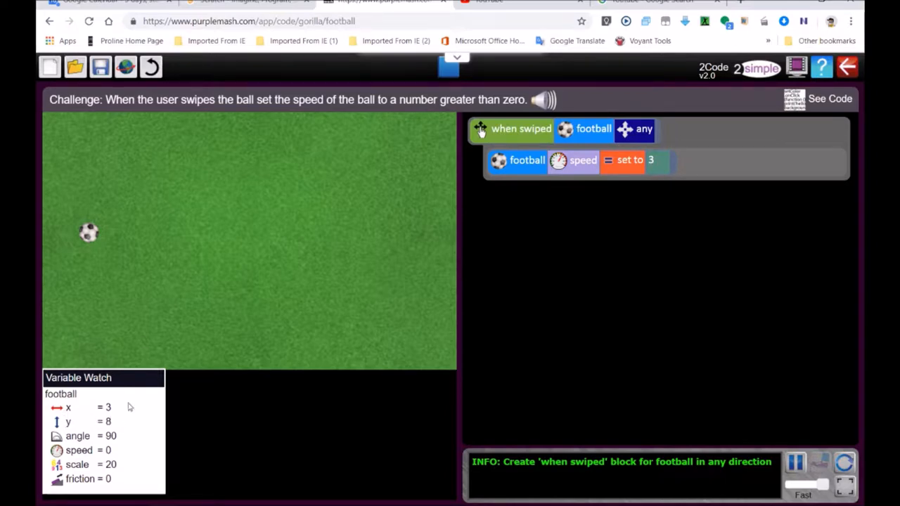
mouse_move(96, 243)
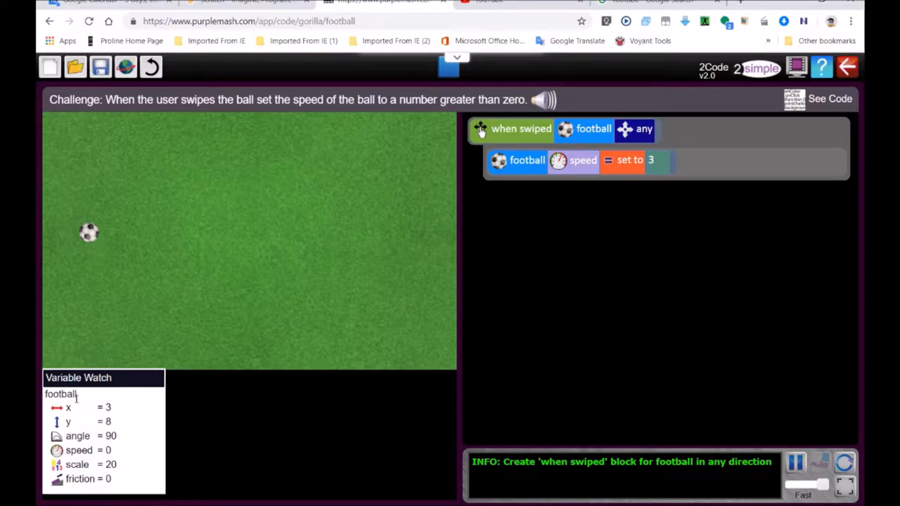
mouse_move(227, 123)
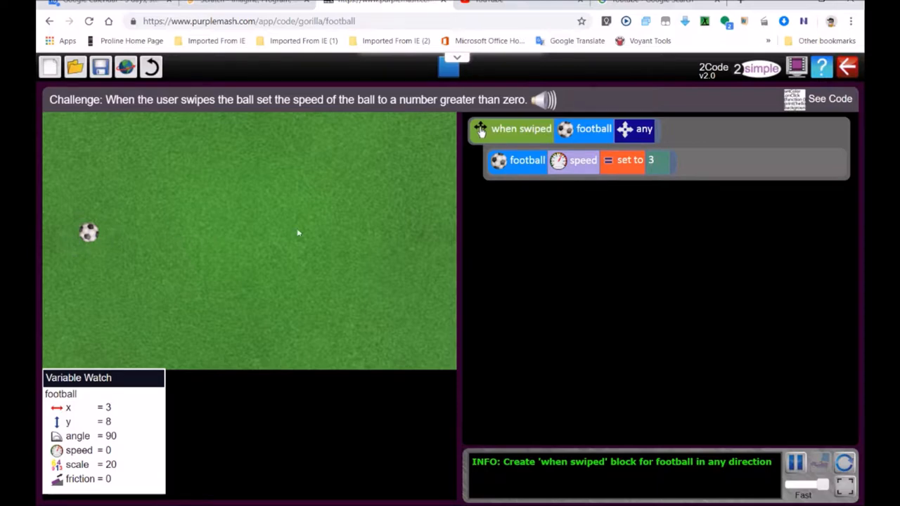
mouse_move(66, 240)
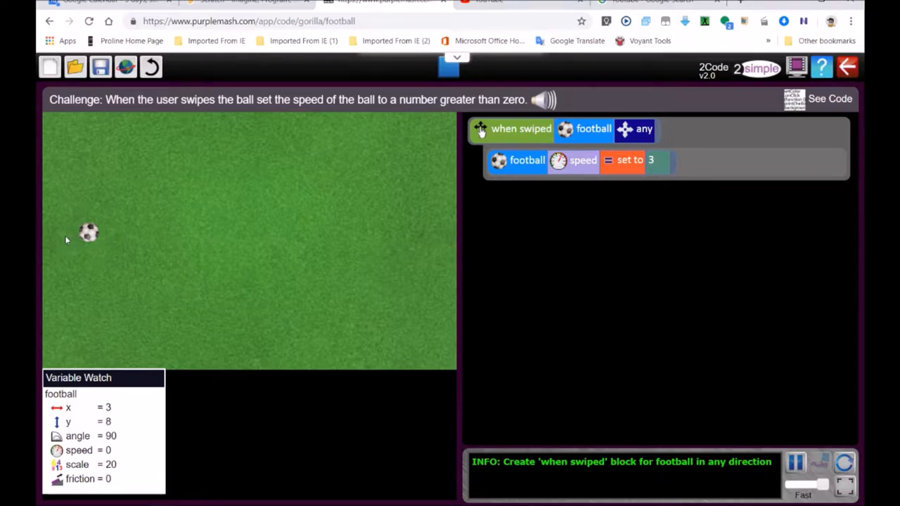
mouse_move(110, 208)
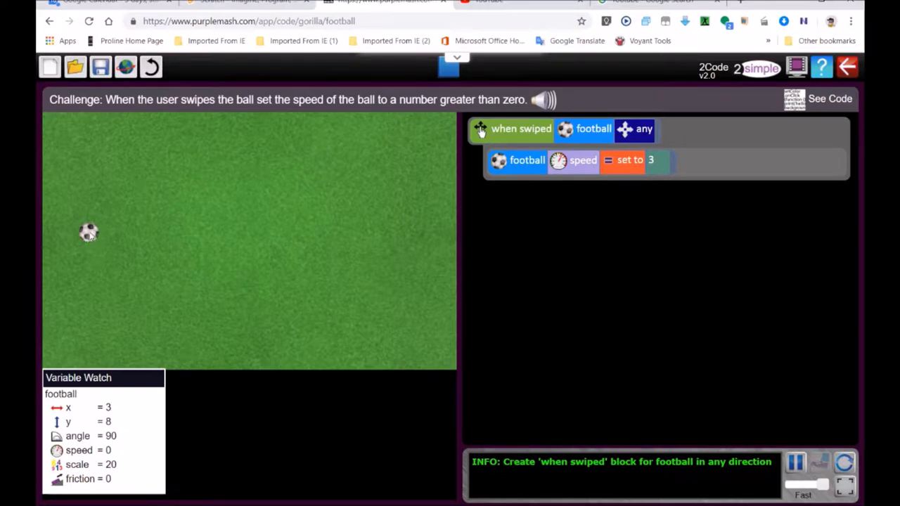
mouse_move(93, 234)
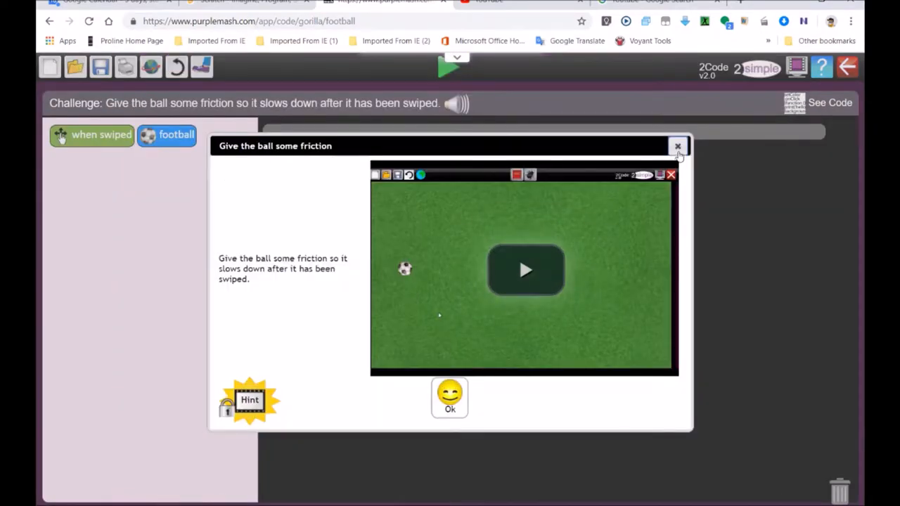
Step: Set the football's friction to 4
left_click(677, 146)
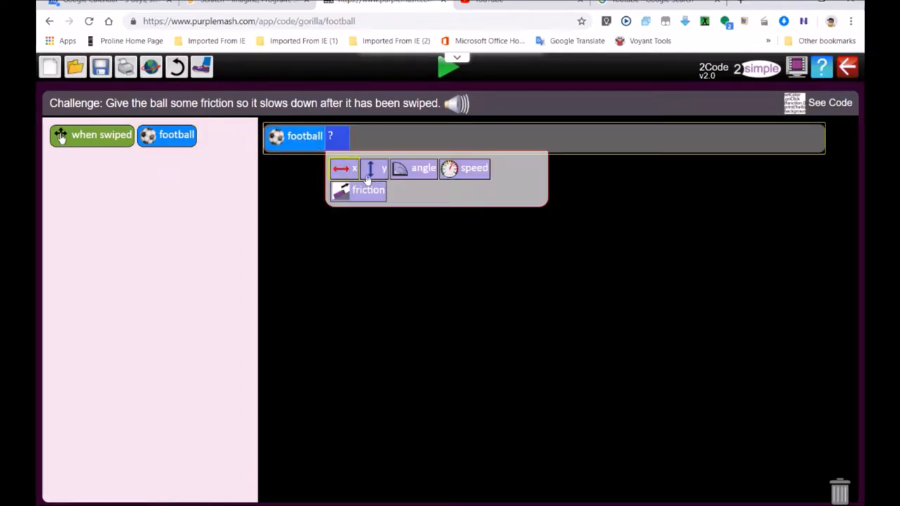
mouse_move(153, 199)
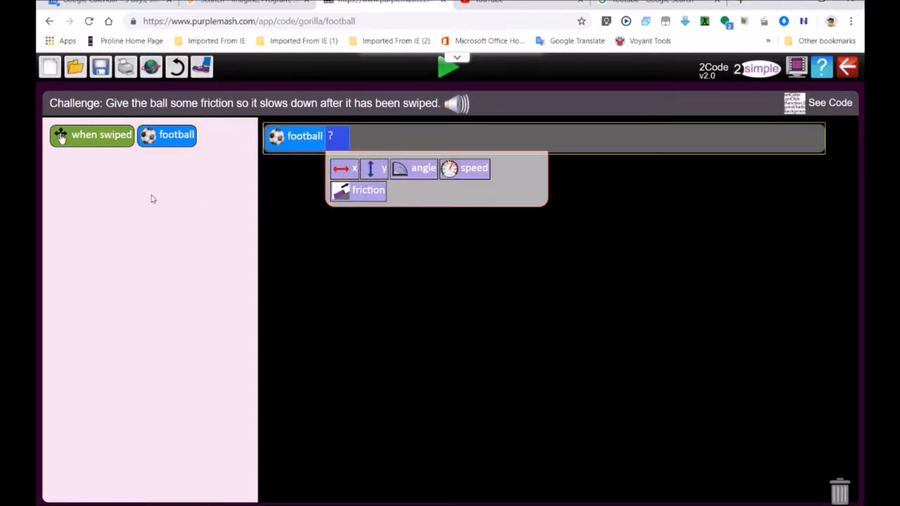
left_click(367, 190)
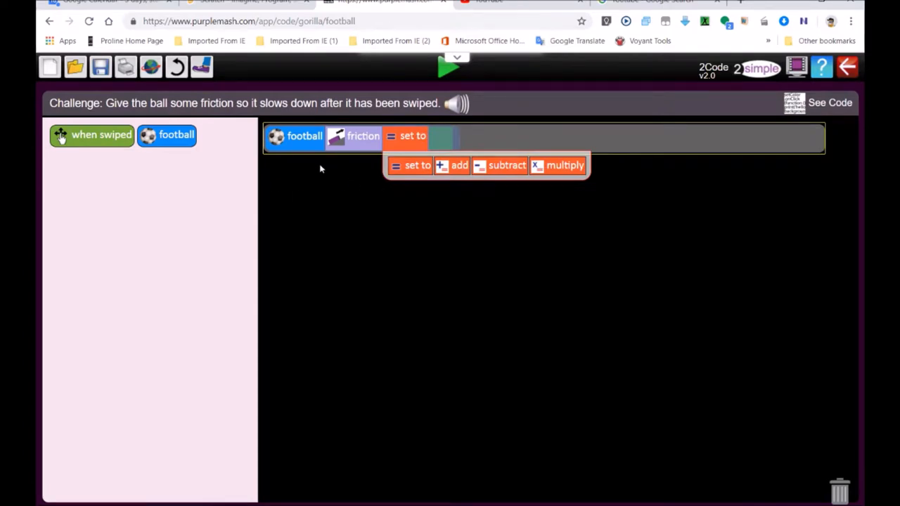
mouse_move(331, 109)
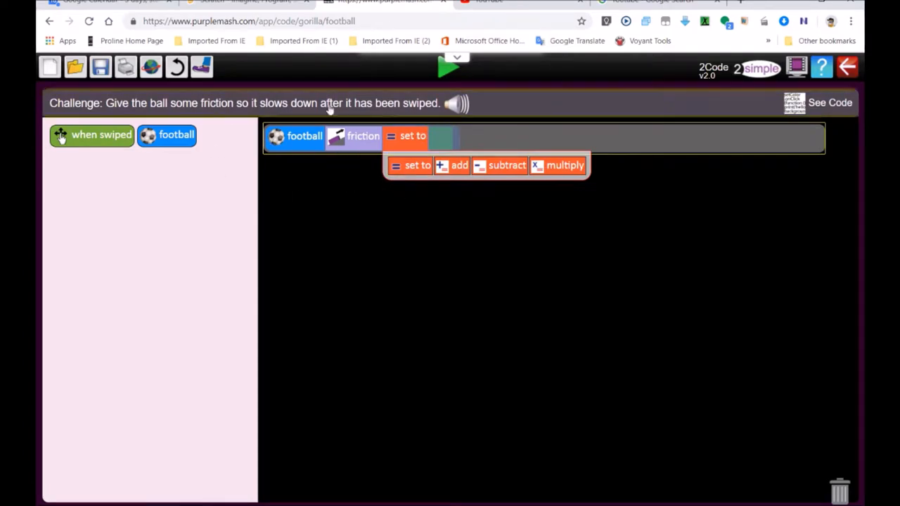
mouse_move(272, 169)
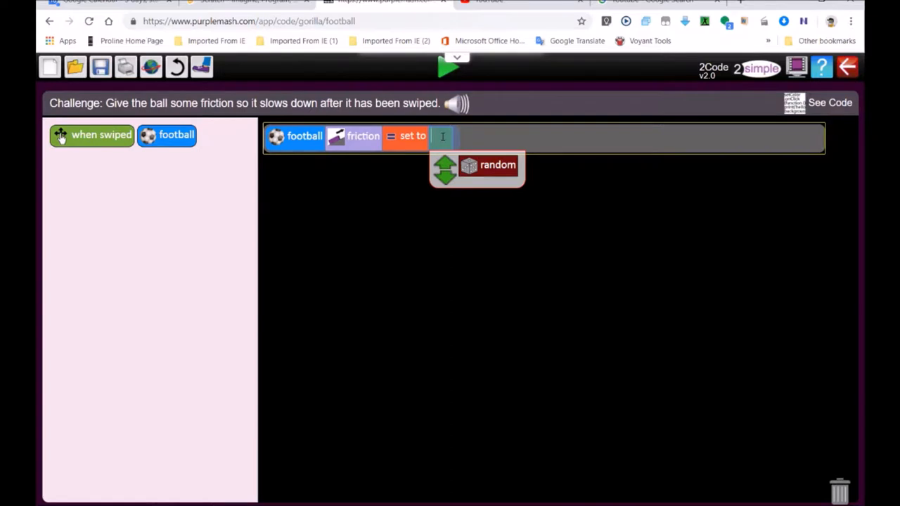
type("4")
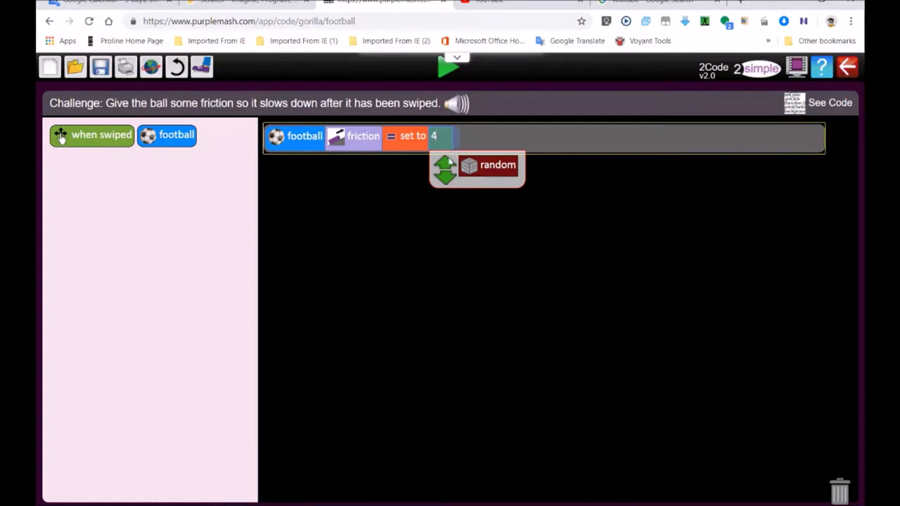
left_click(175, 135)
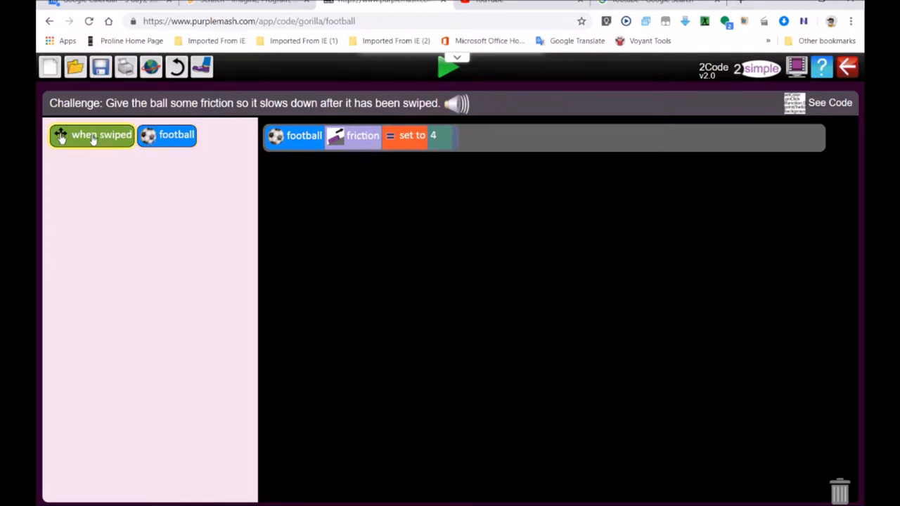
Step: Add a 'when football swiped right' event with a football action inside
left_click_drag(91, 135, 316, 166)
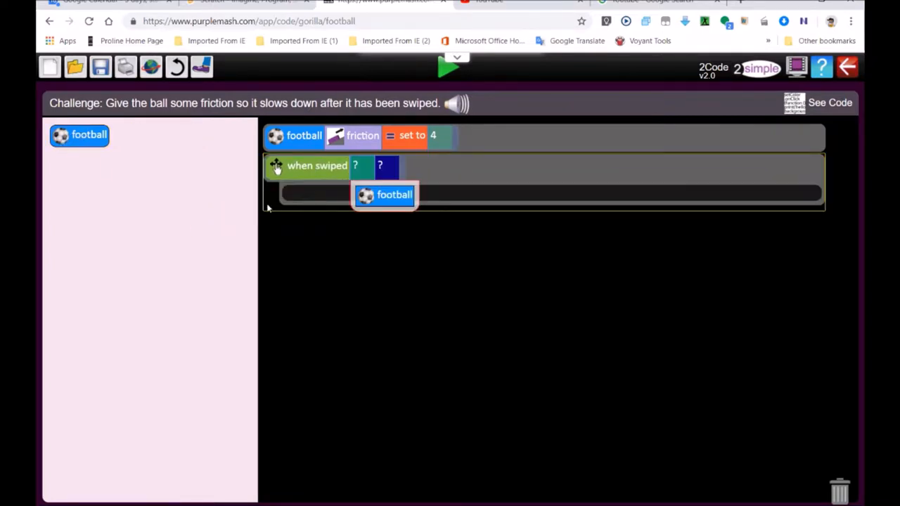
left_click(385, 195)
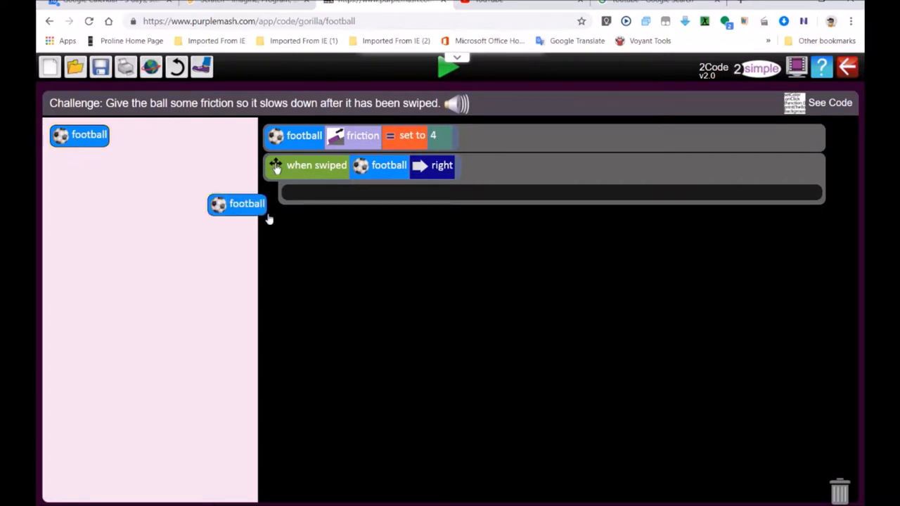
left_click_drag(246, 204, 324, 197)
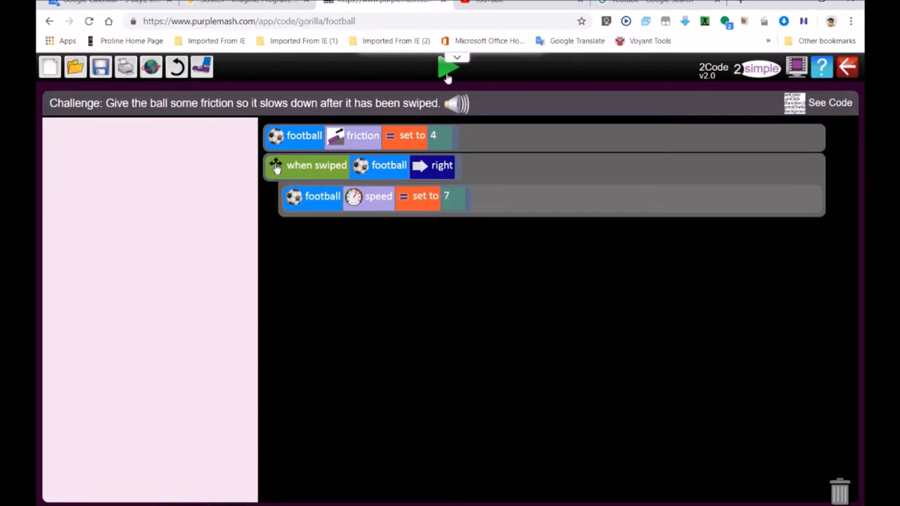
Step: Test the game, change friction to 10, and move on to the next challenge
left_click(448, 68)
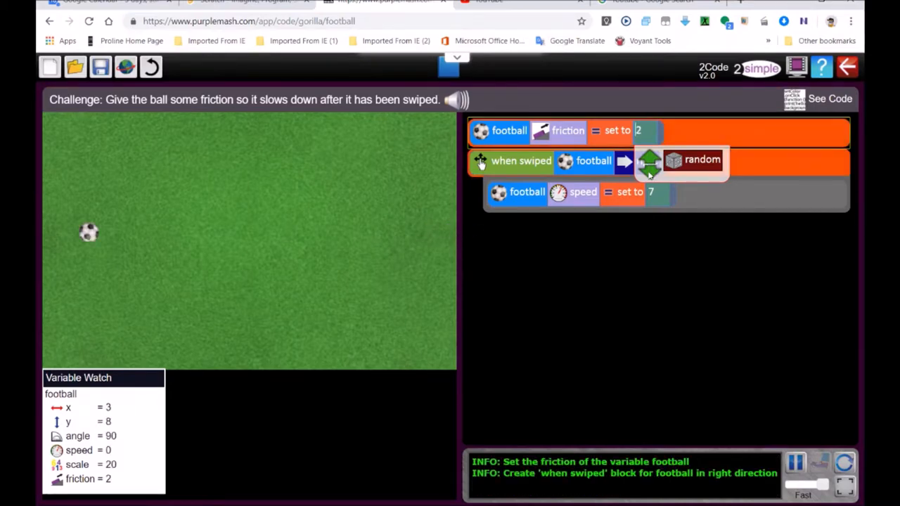
type("10")
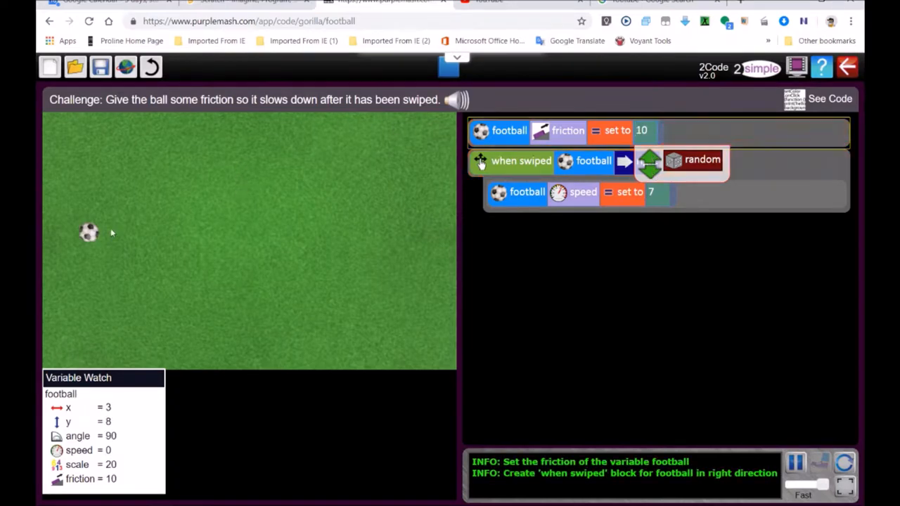
mouse_move(112, 225)
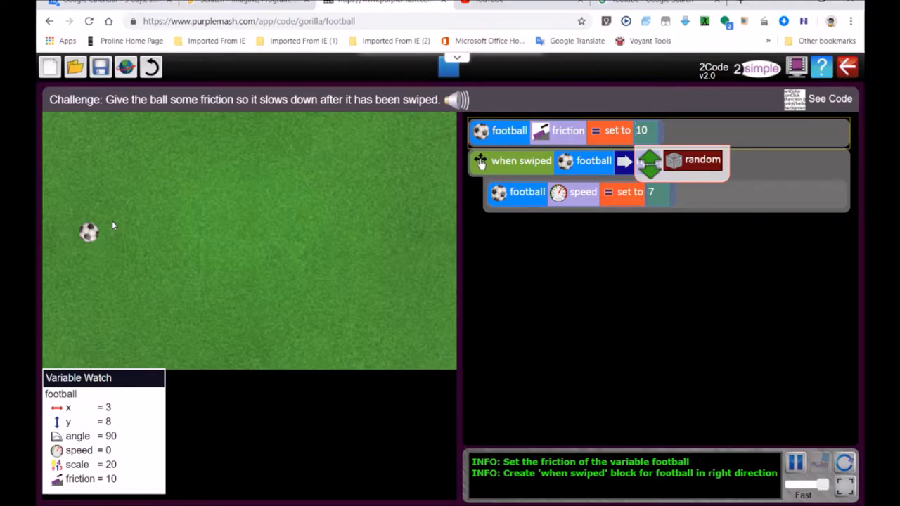
mouse_move(125, 204)
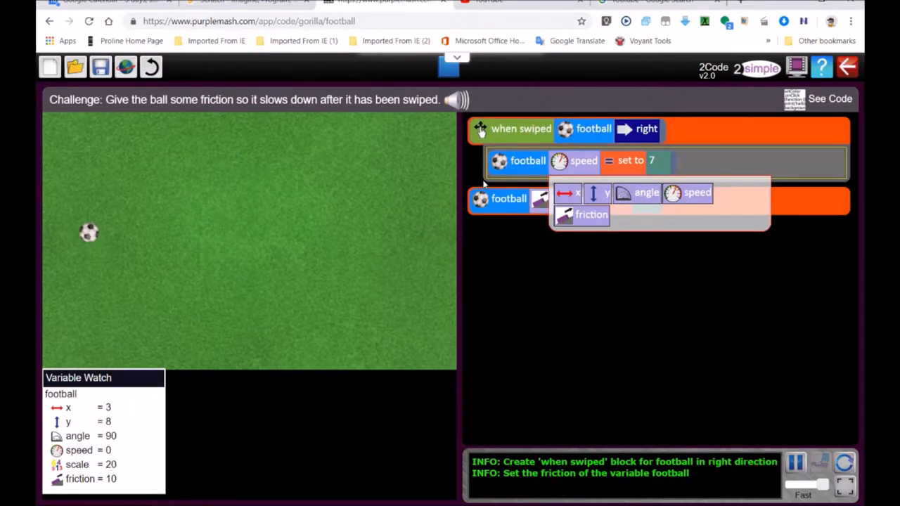
left_click(592, 214)
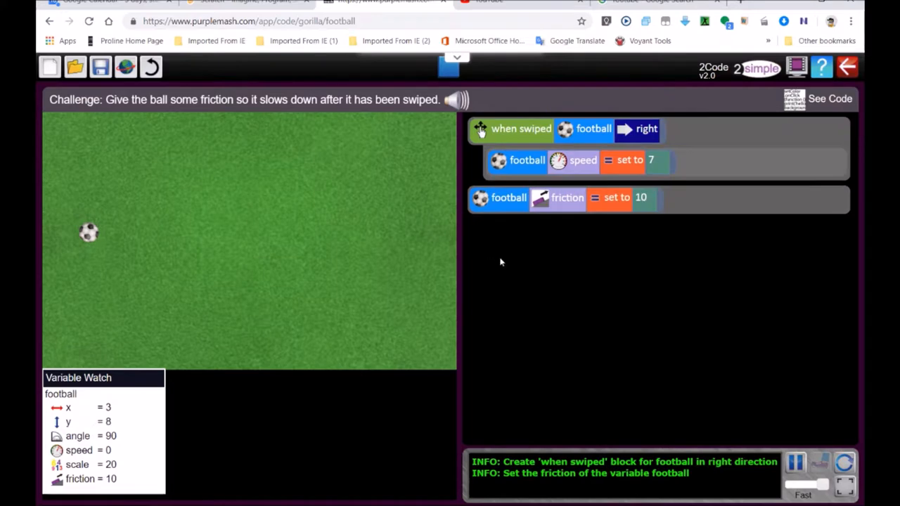
mouse_move(637, 144)
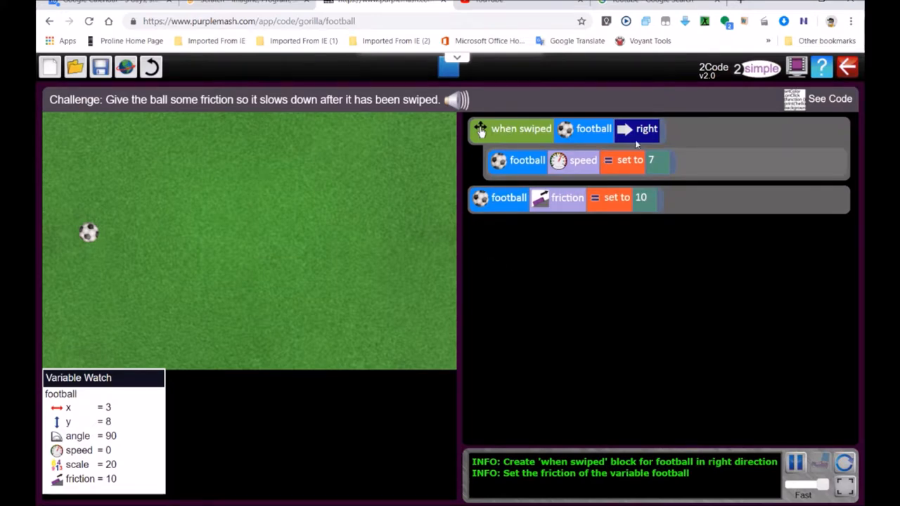
mouse_move(452, 78)
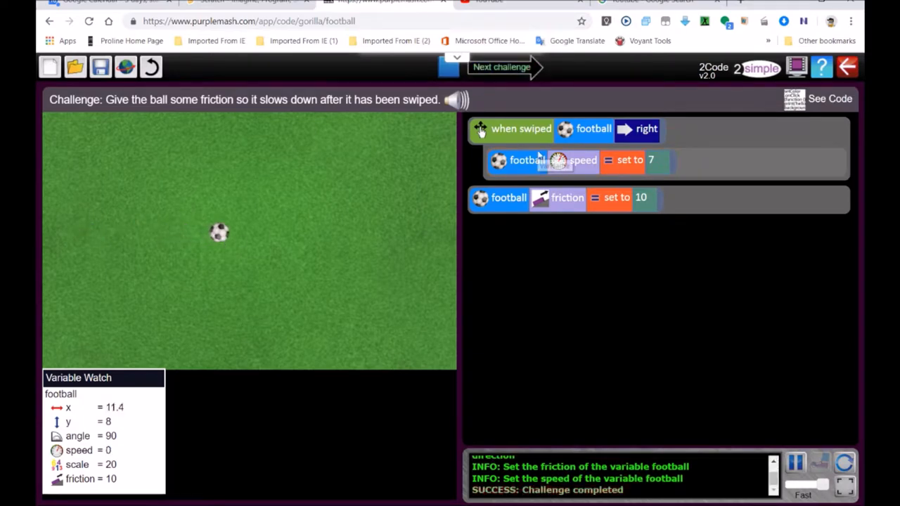
left_click(509, 199)
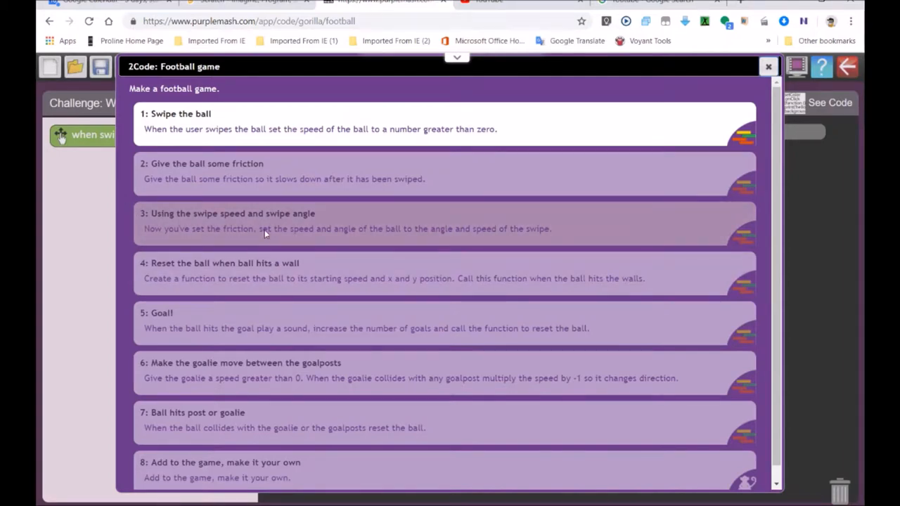
mouse_move(236, 274)
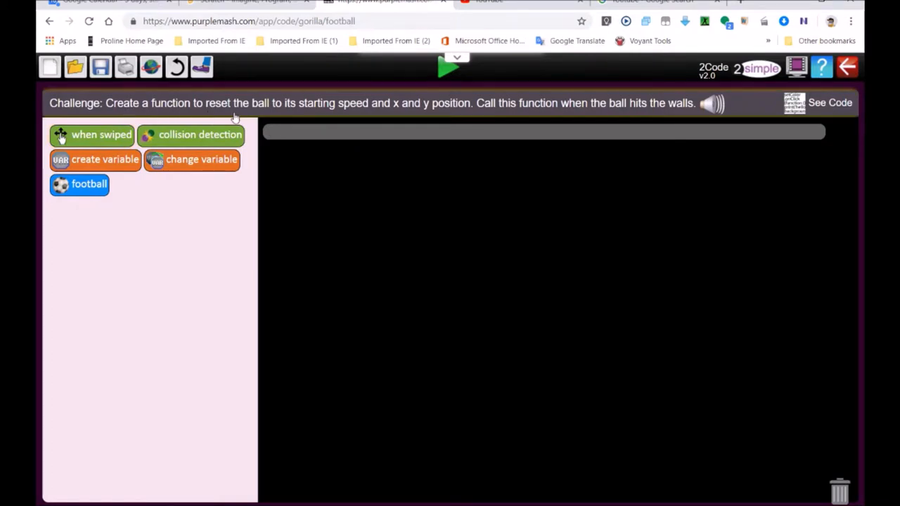
mouse_move(371, 113)
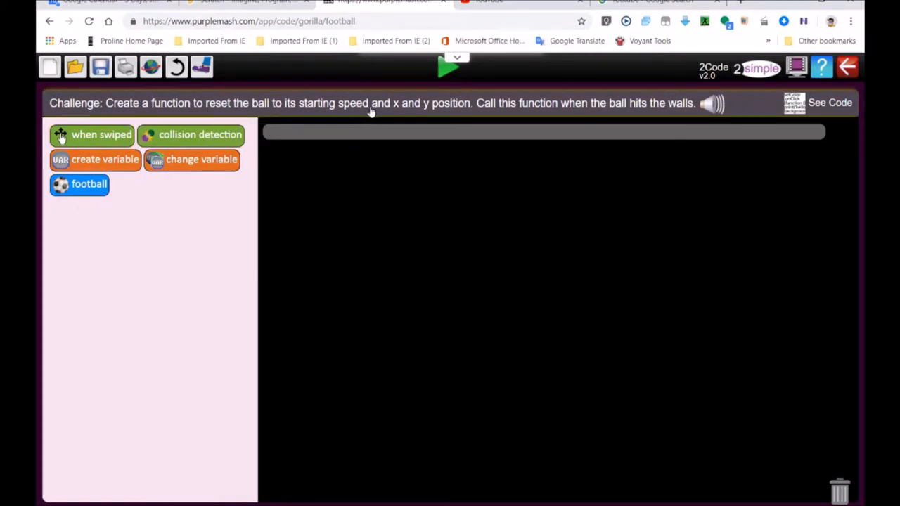
mouse_move(396, 116)
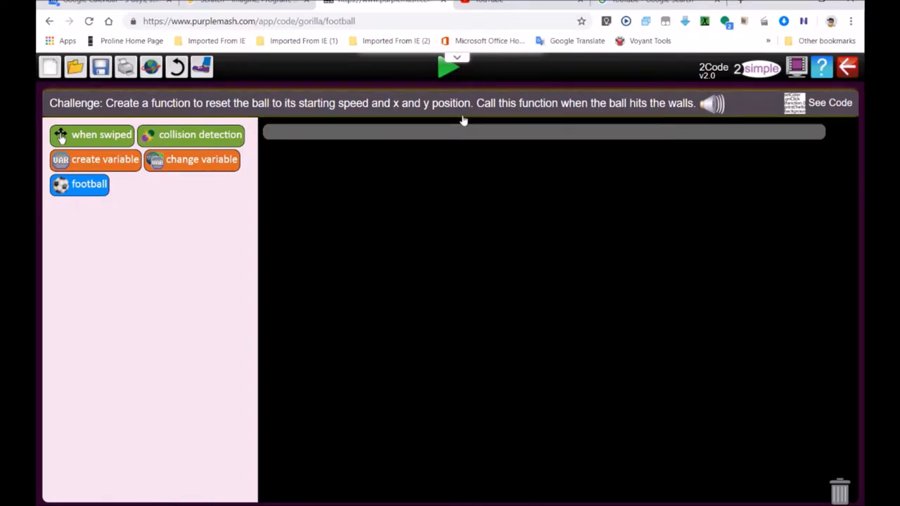
mouse_move(322, 128)
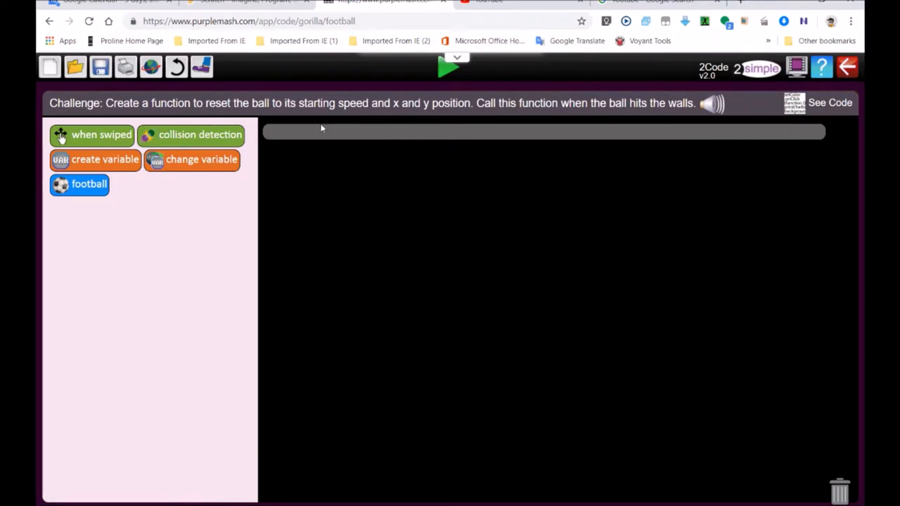
mouse_move(448, 68)
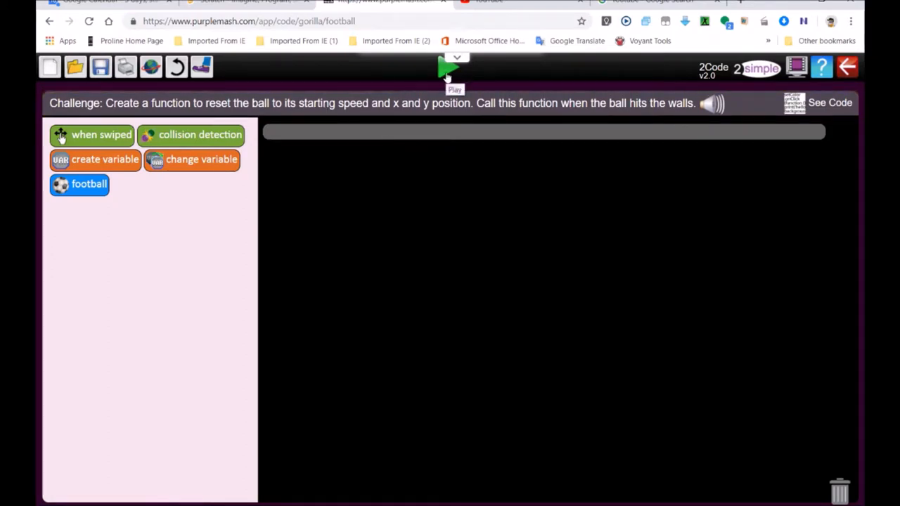
left_click(448, 67)
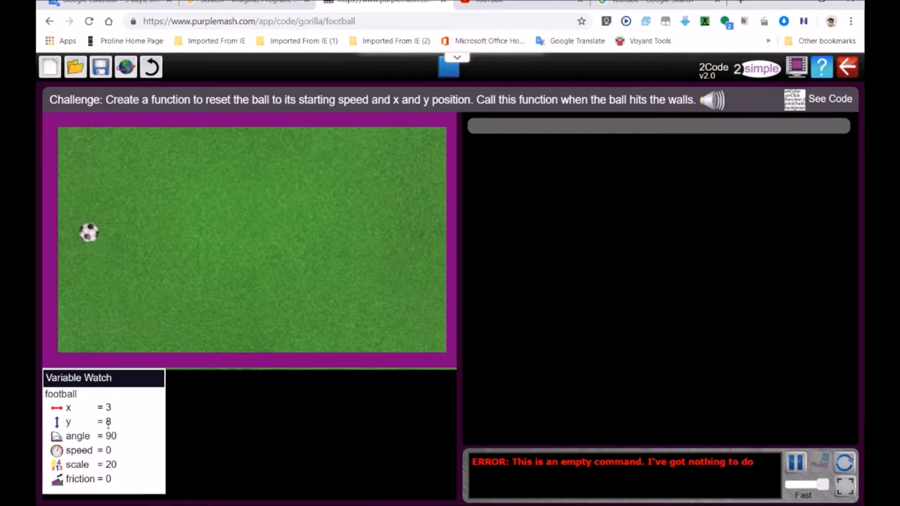
mouse_move(97, 211)
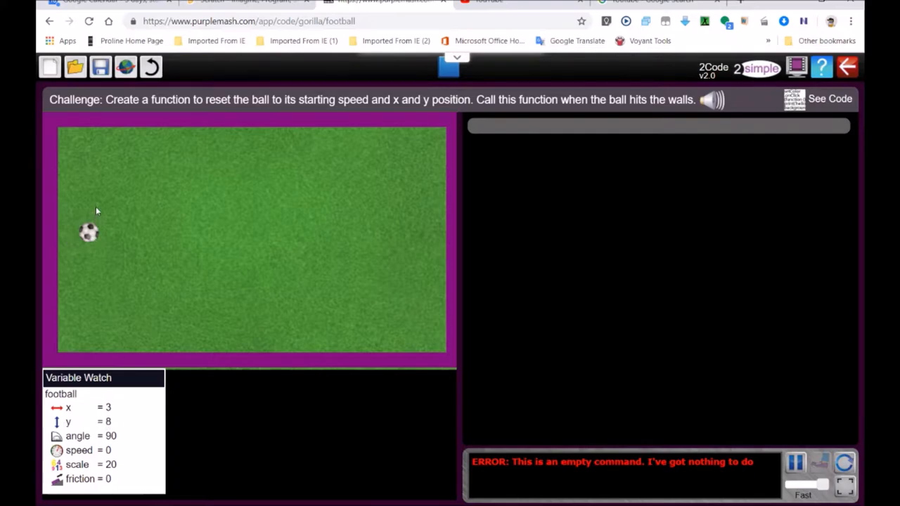
mouse_move(115, 232)
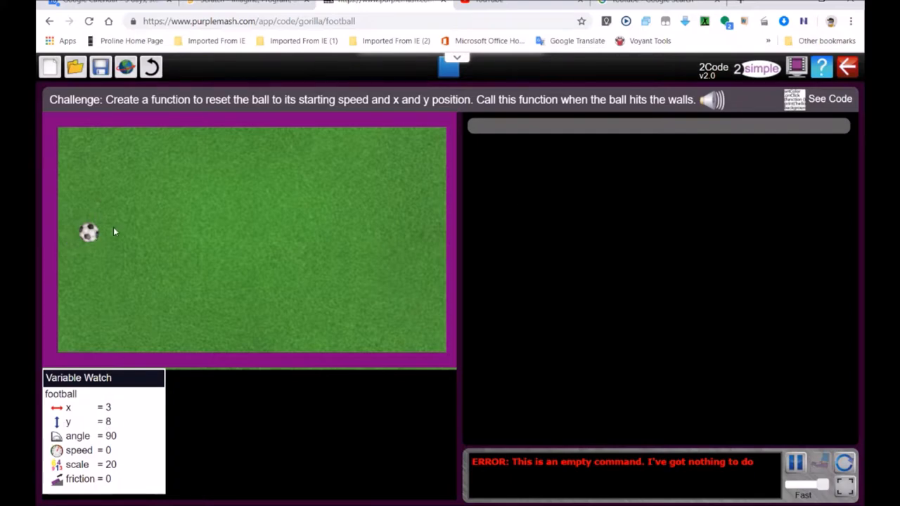
mouse_move(82, 335)
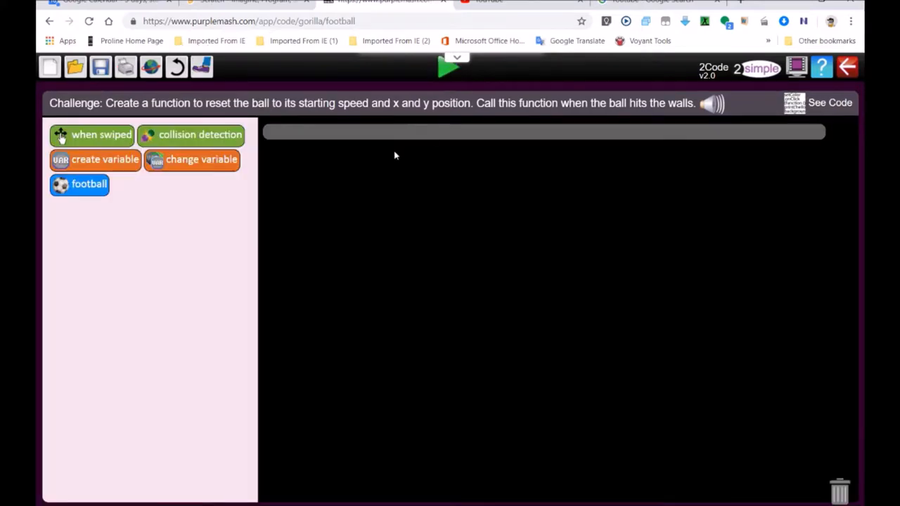
mouse_move(123, 195)
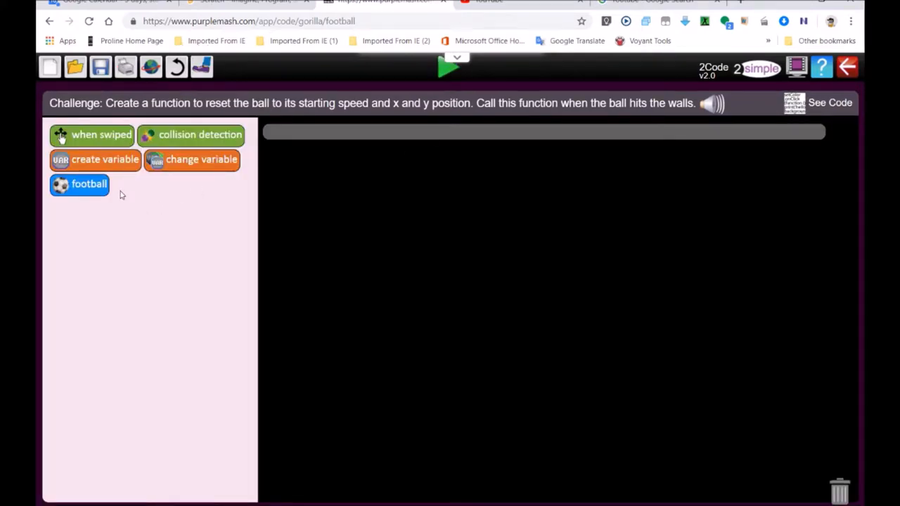
mouse_move(134, 194)
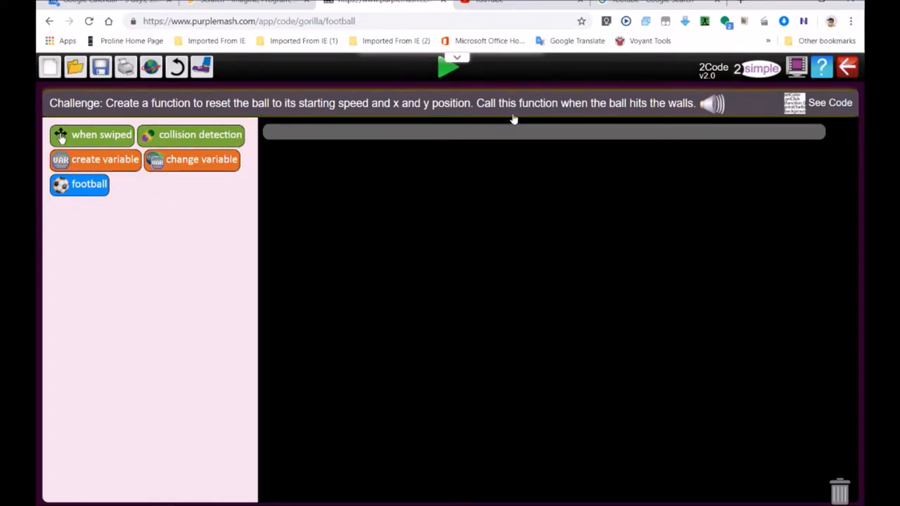
mouse_move(370, 106)
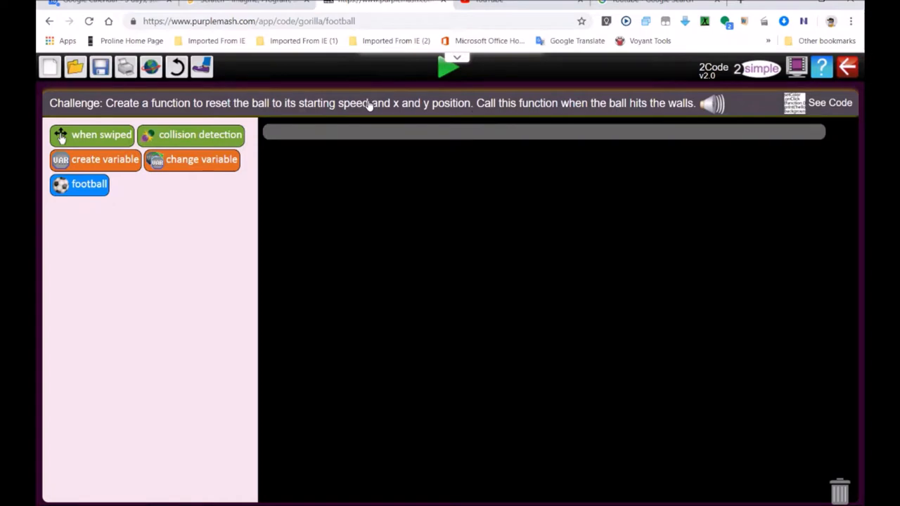
mouse_move(501, 114)
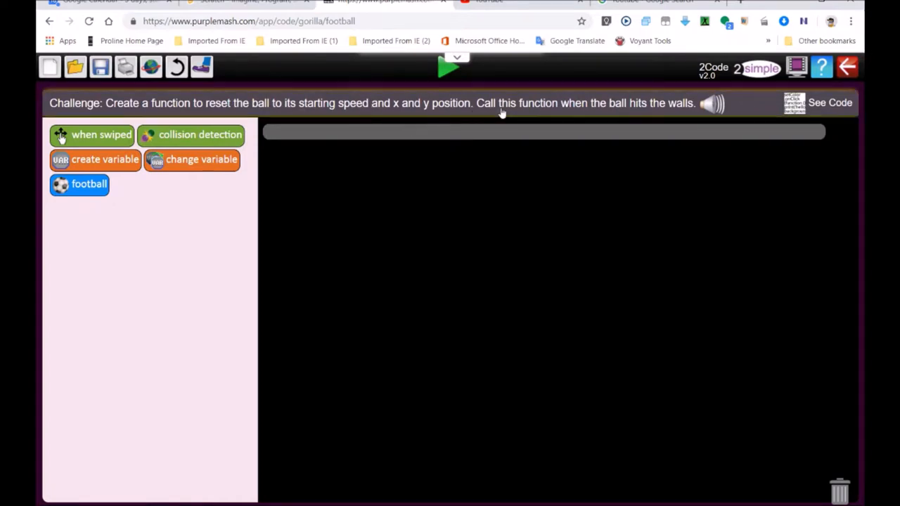
mouse_move(696, 120)
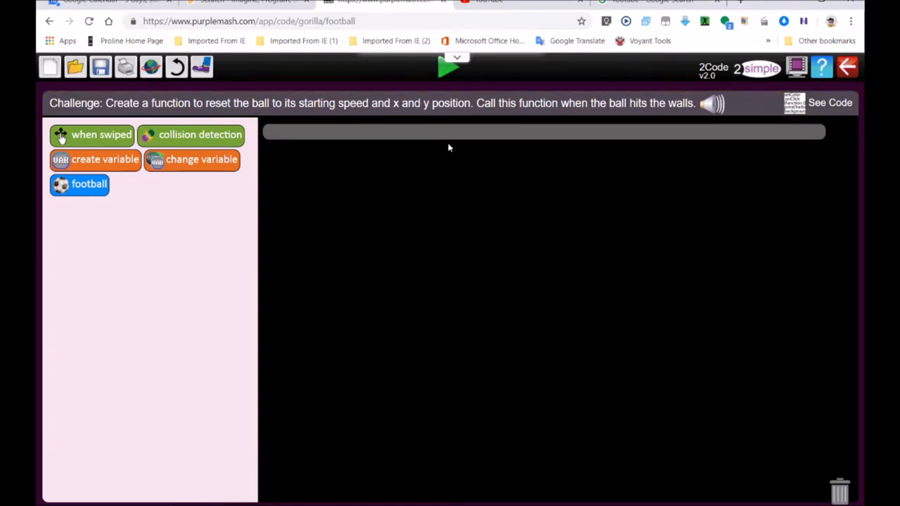
mouse_move(192, 135)
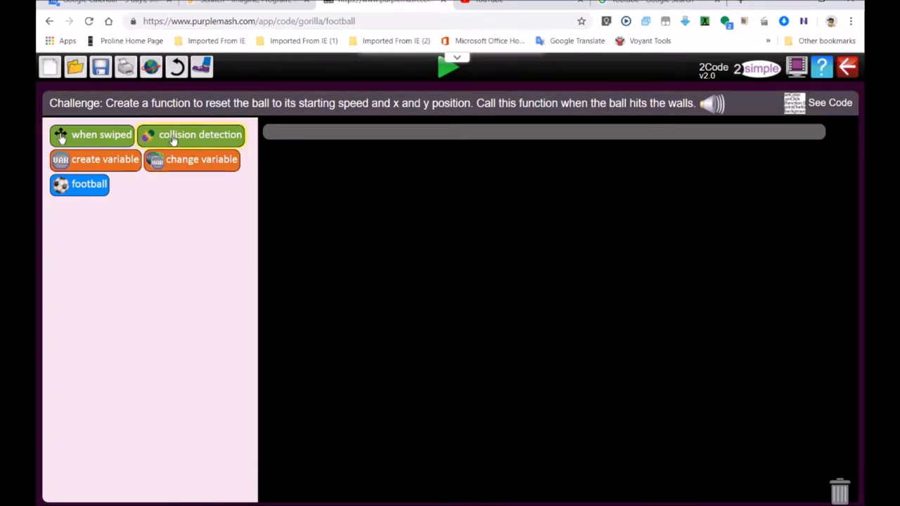
mouse_move(174, 150)
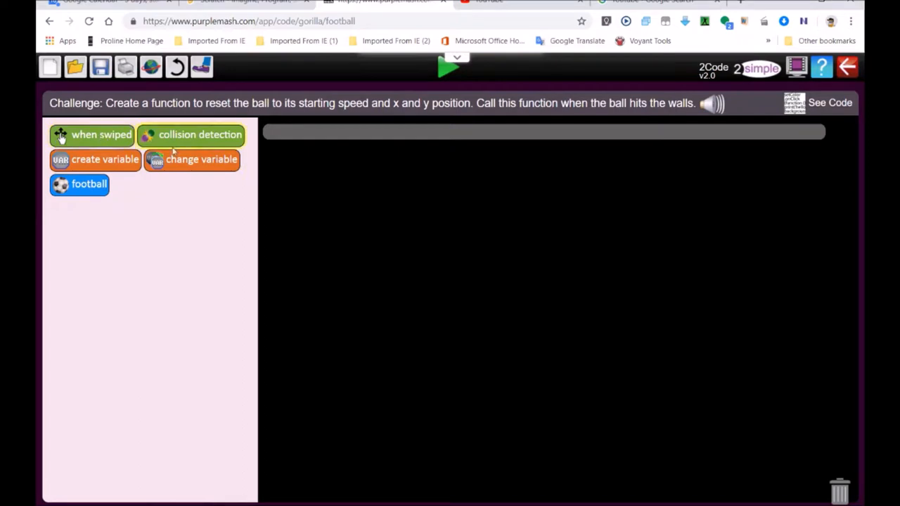
Step: Add a 'when swiped' football event setting the ball's speed to 5, then run it
left_click_drag(101, 134, 317, 135)
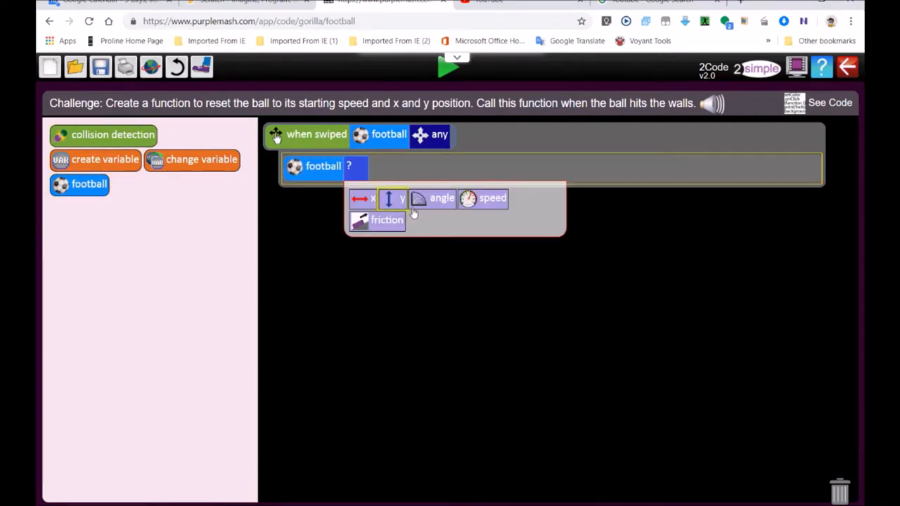
left_click(493, 198)
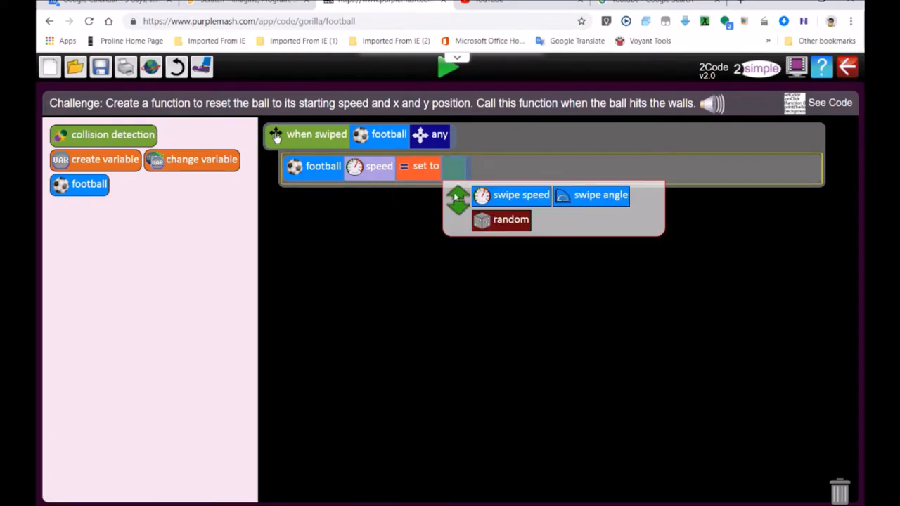
type("6")
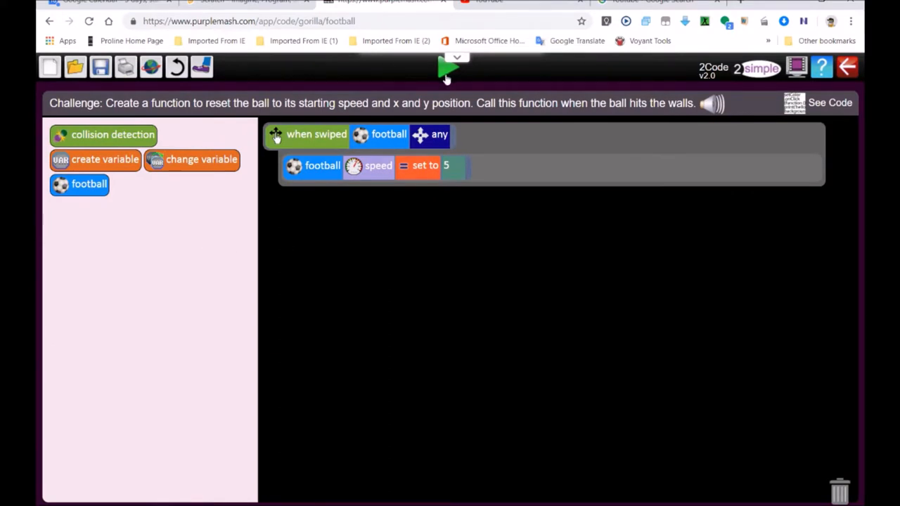
left_click(447, 68)
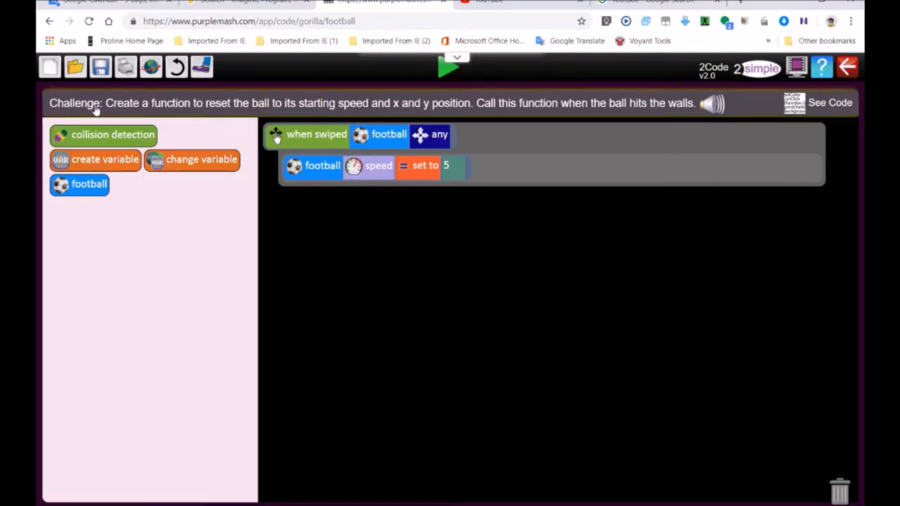
mouse_move(580, 98)
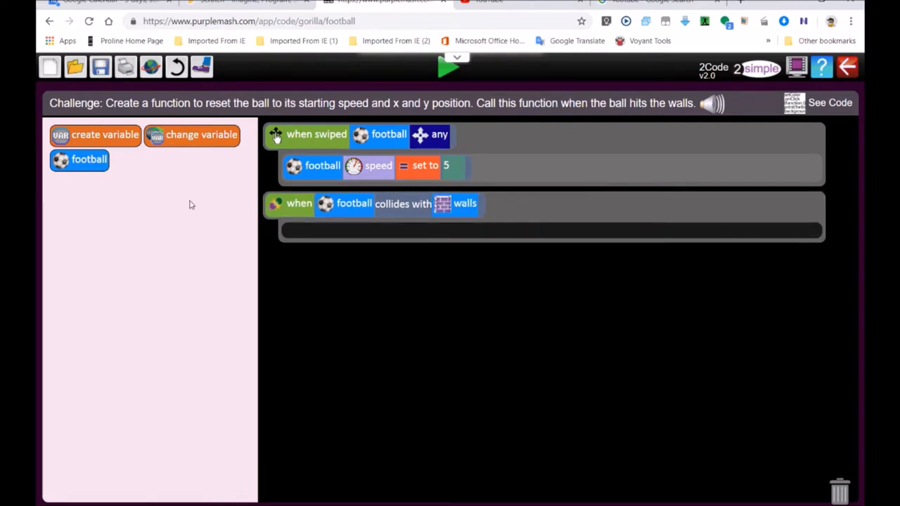
mouse_move(180, 230)
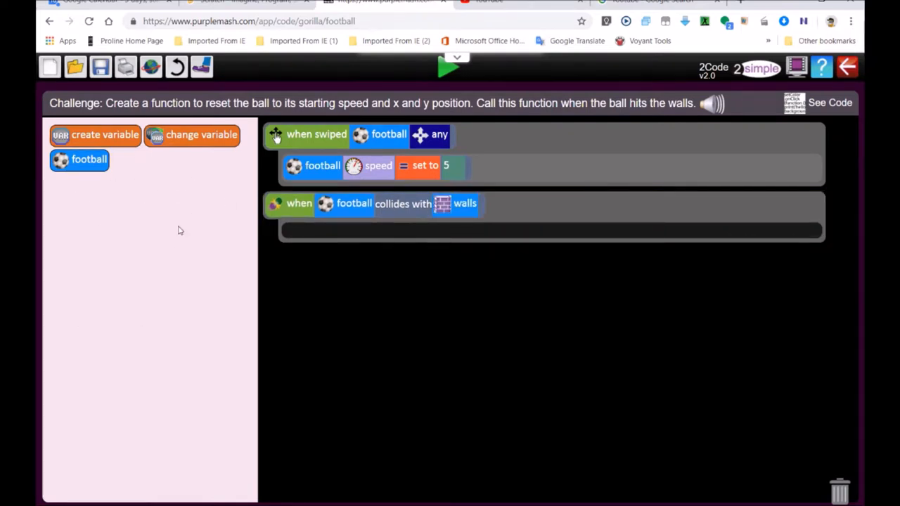
mouse_move(242, 218)
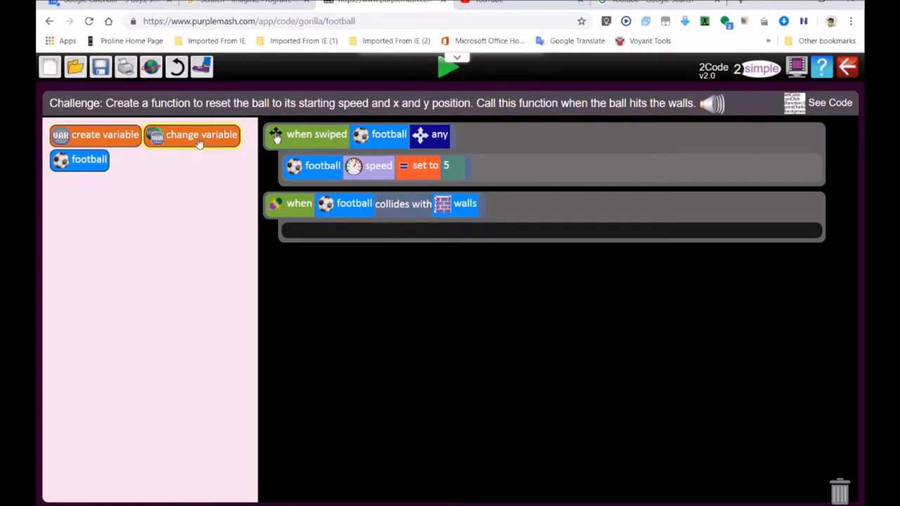
Step: Place a new variable declaration below the wall collision event and make it a function
left_click_drag(95, 134, 174, 192)
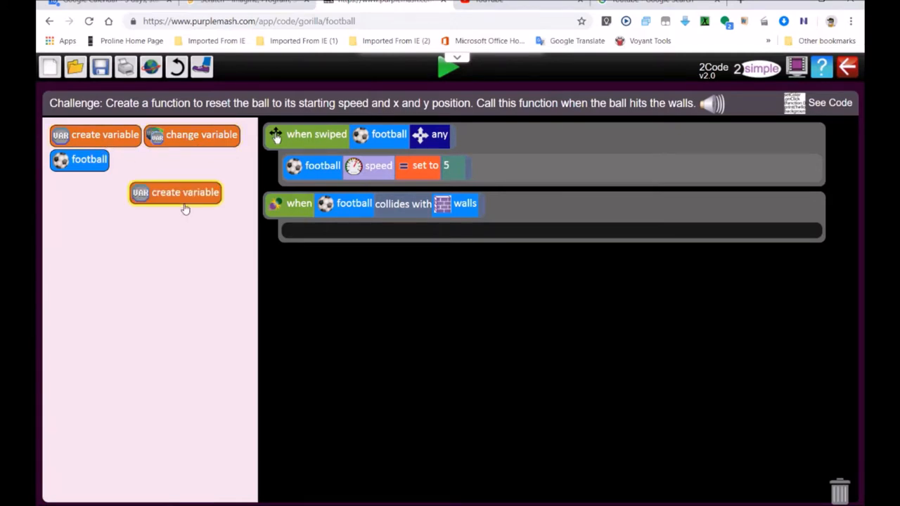
left_click_drag(175, 192, 304, 270)
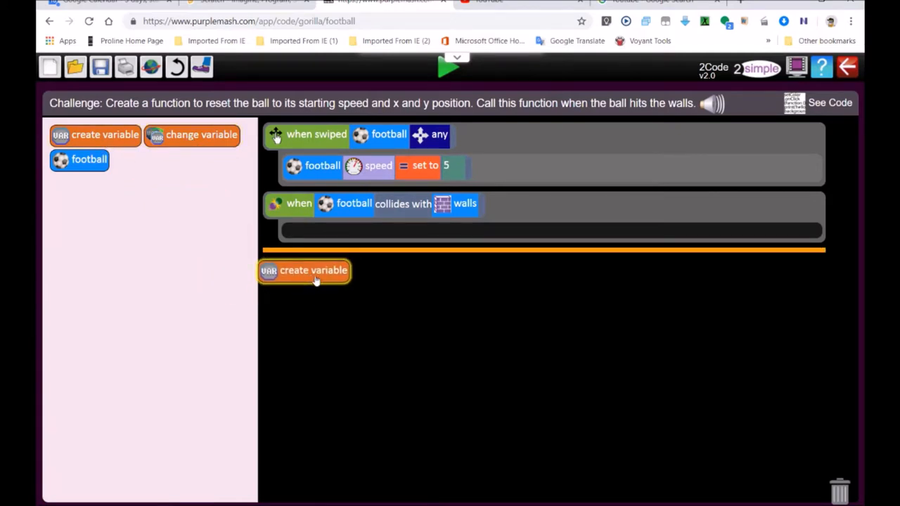
left_click_drag(304, 271, 321, 218)
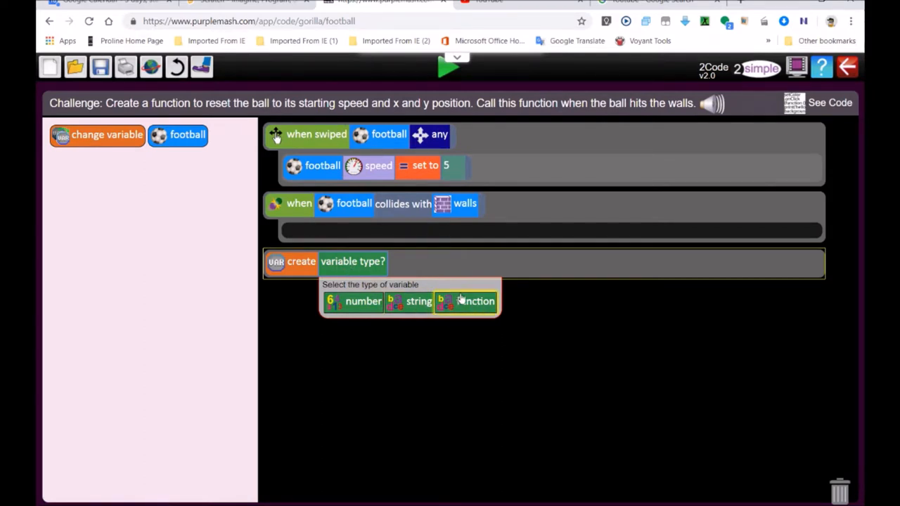
left_click(476, 301)
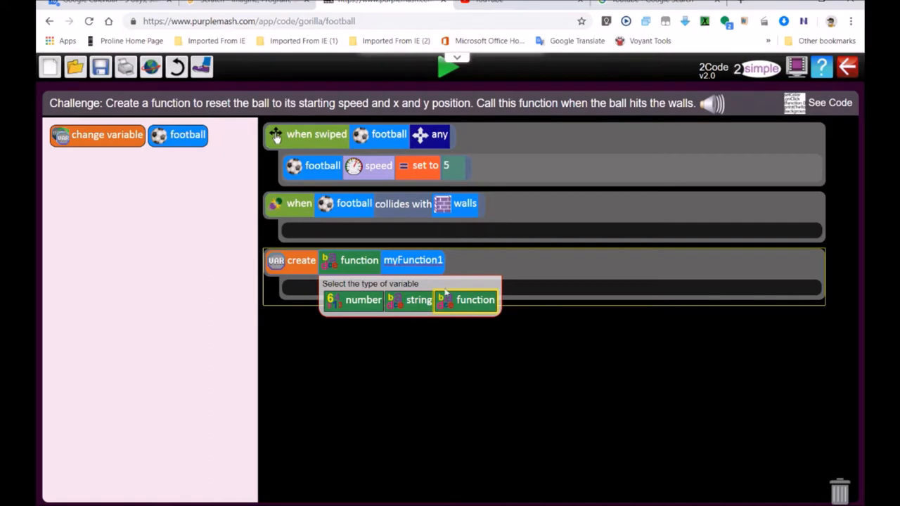
Step: Rename the function to PositionBall and add a command changing the football's x
left_click(475, 300)
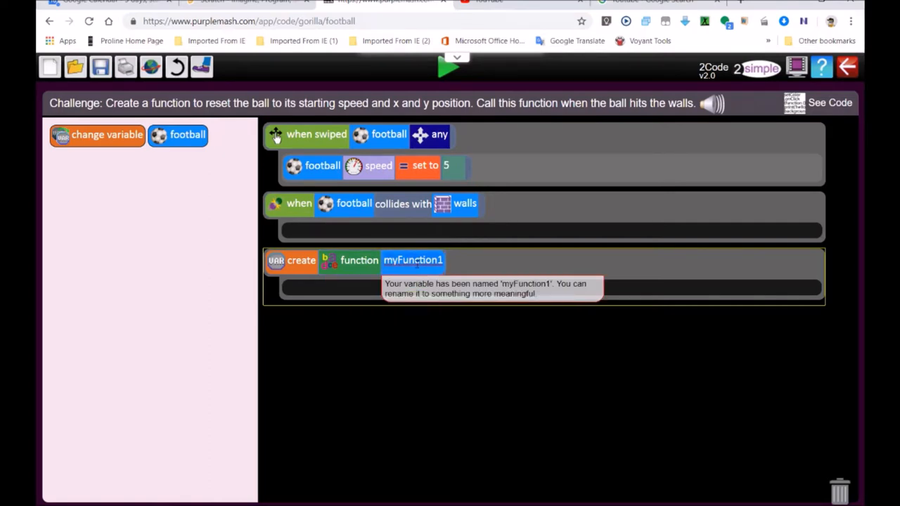
type("Positi")
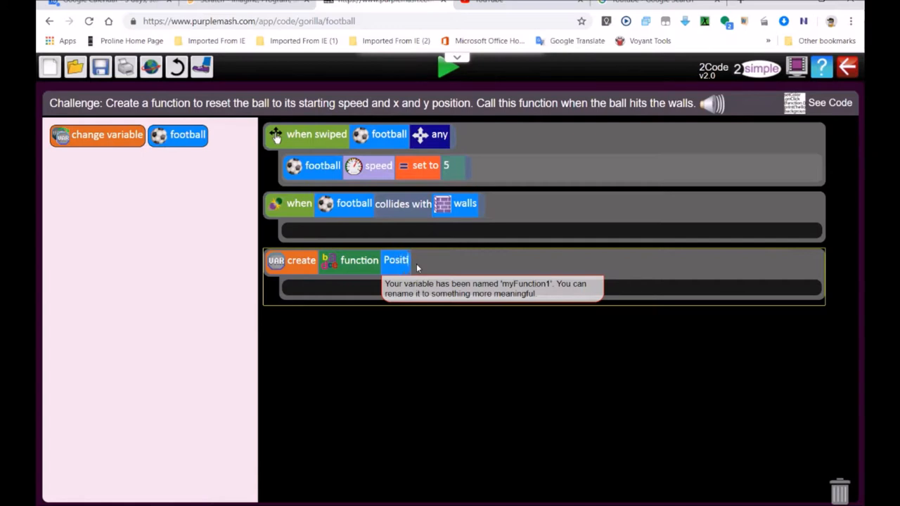
type("on")
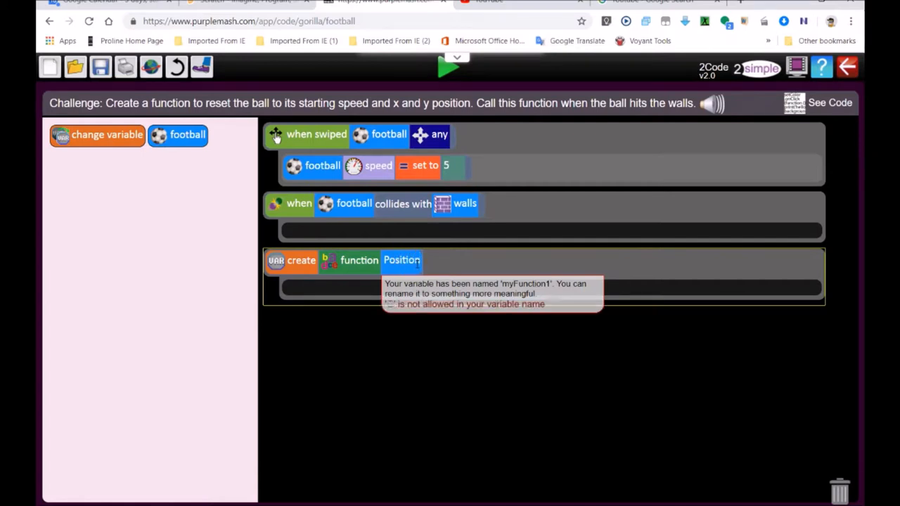
type("Ball")
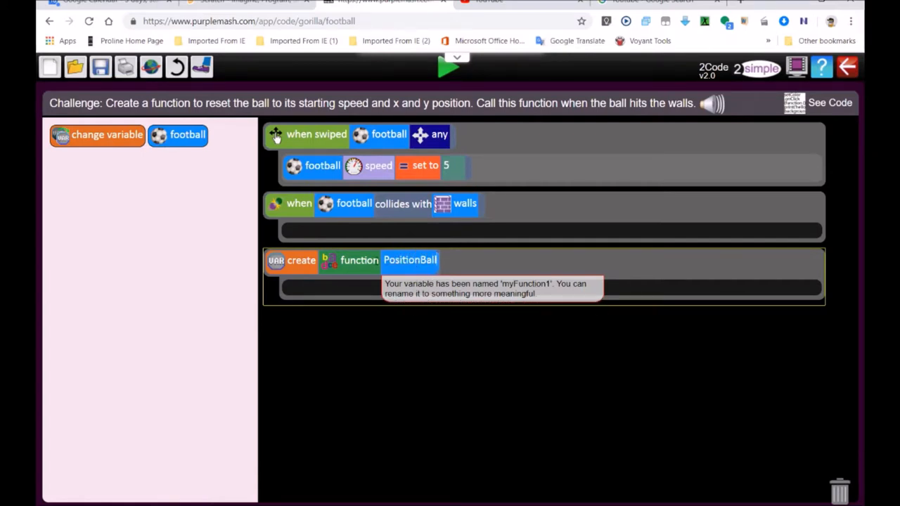
type("PositionBall")
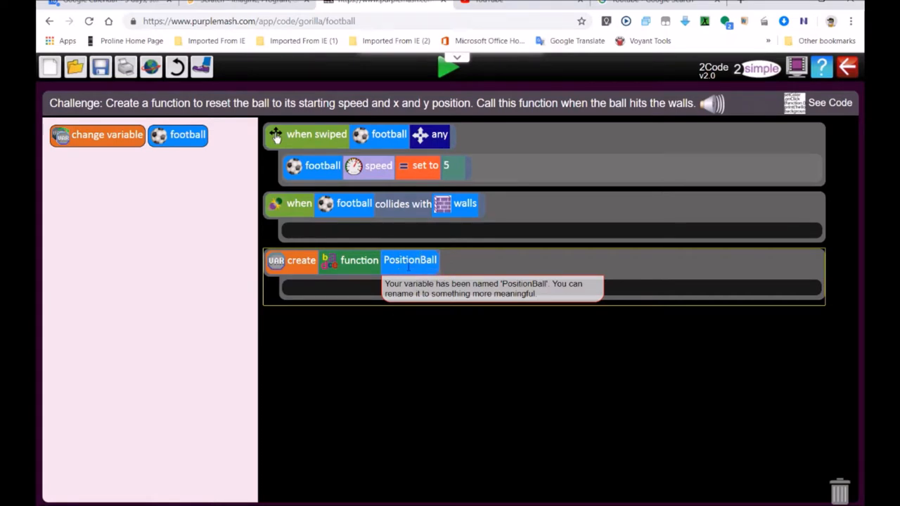
mouse_move(253, 213)
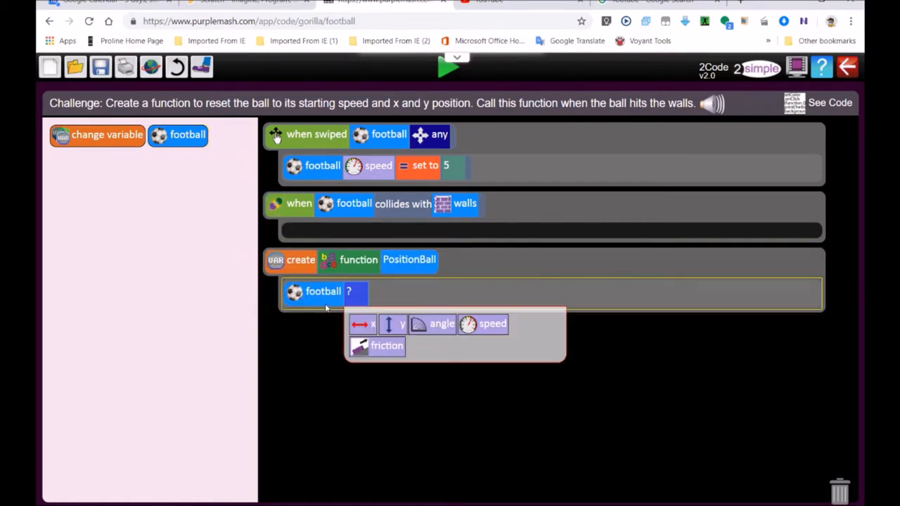
left_click(363, 323)
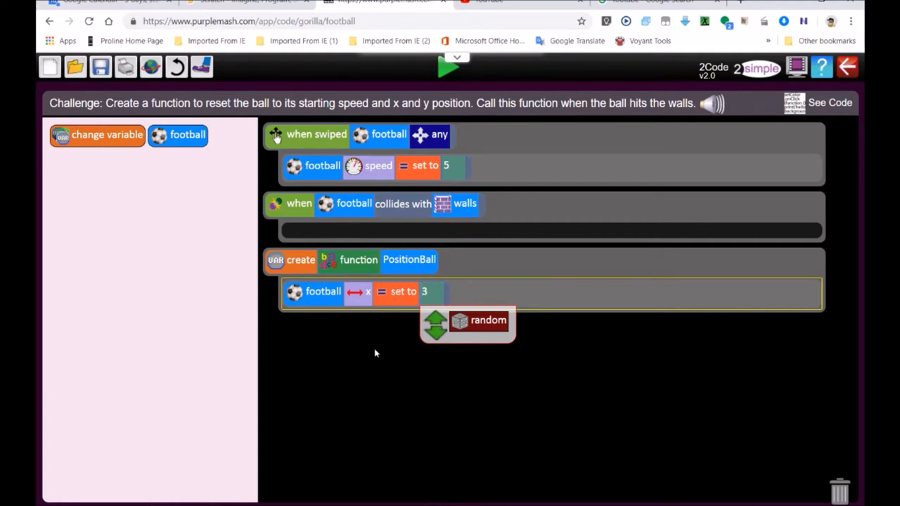
Step: Confirm football x set to 3, then add a PositionBall command setting y to 8
left_click(178, 135)
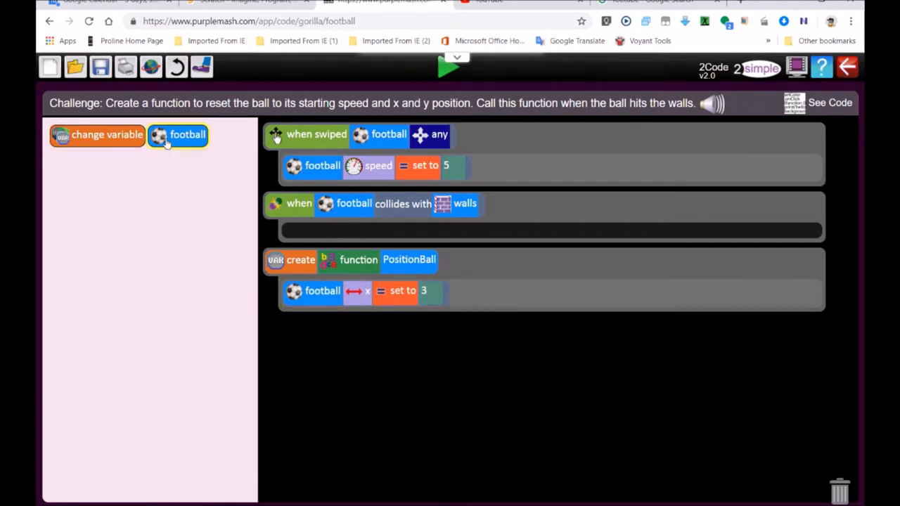
left_click_drag(178, 134, 320, 315)
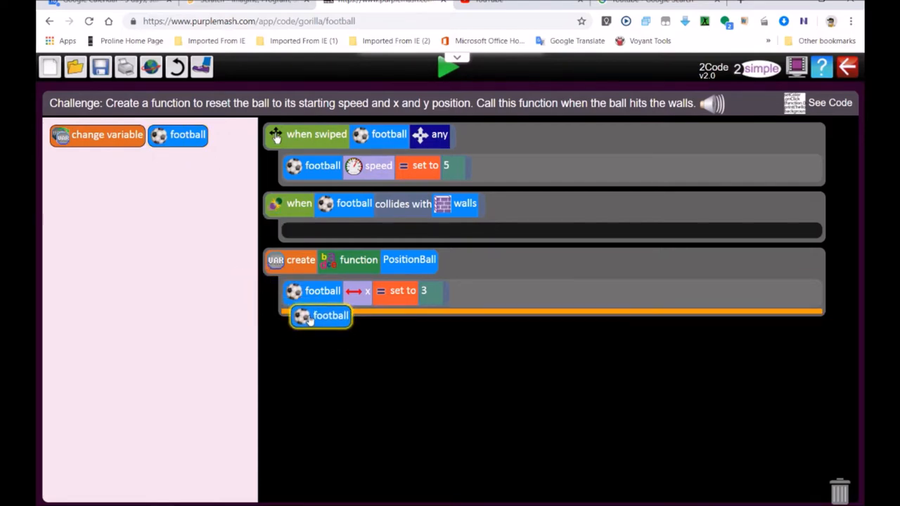
left_click_drag(320, 316, 331, 307)
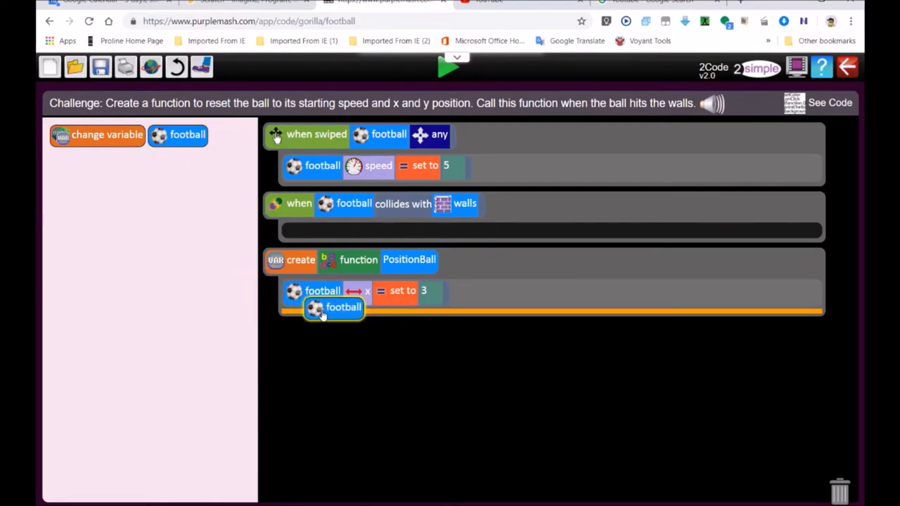
left_click(331, 309)
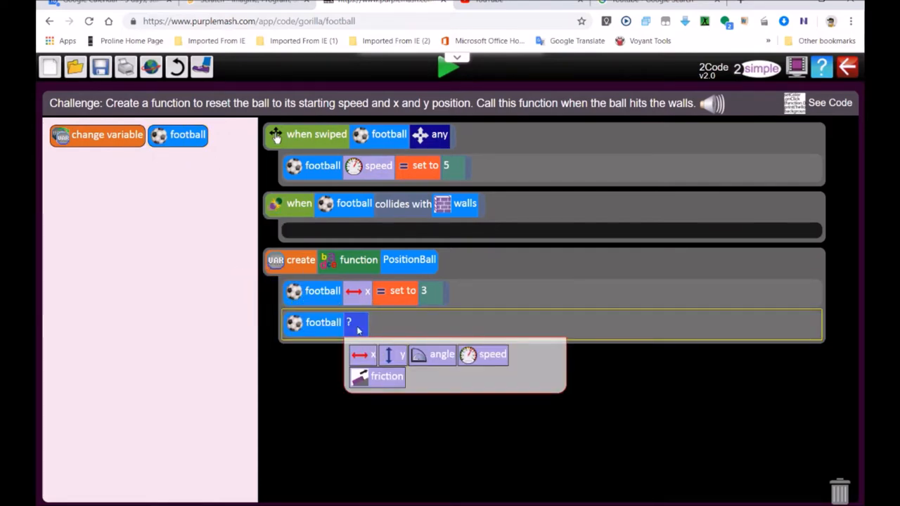
left_click(401, 354)
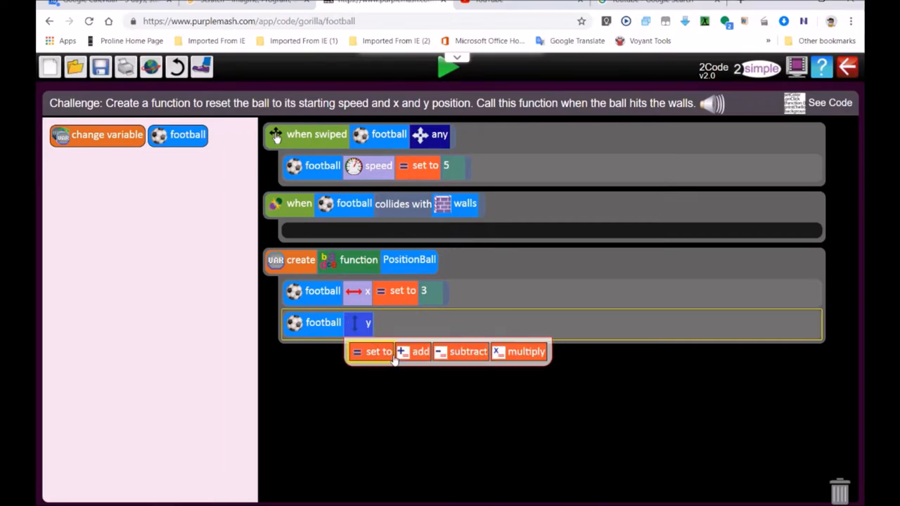
left_click(379, 352)
type("8")
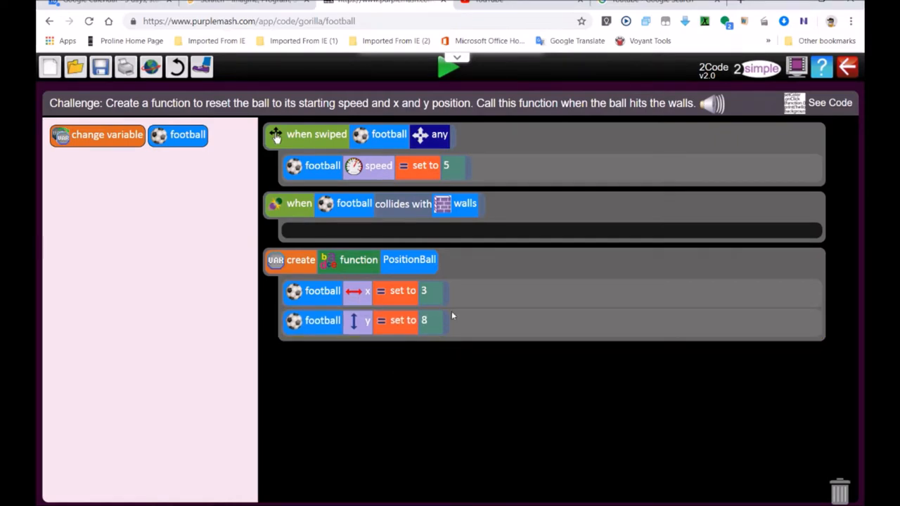
mouse_move(252, 239)
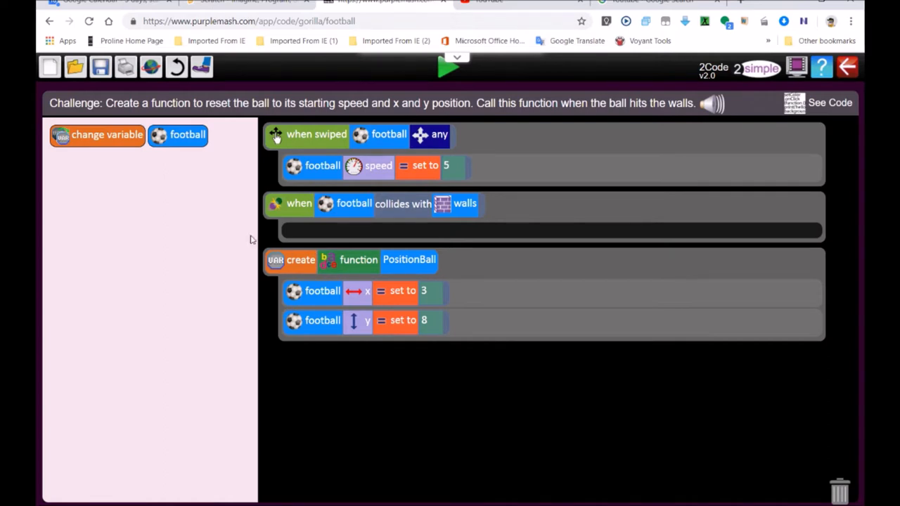
Step: Drag a change-variable instruction into the walls collision event
left_click_drag(107, 135, 163, 210)
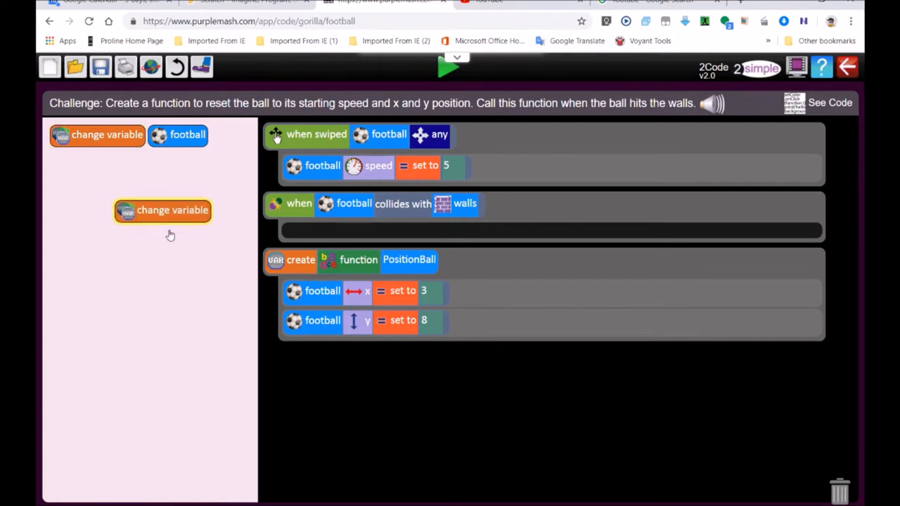
left_click_drag(162, 210, 357, 232)
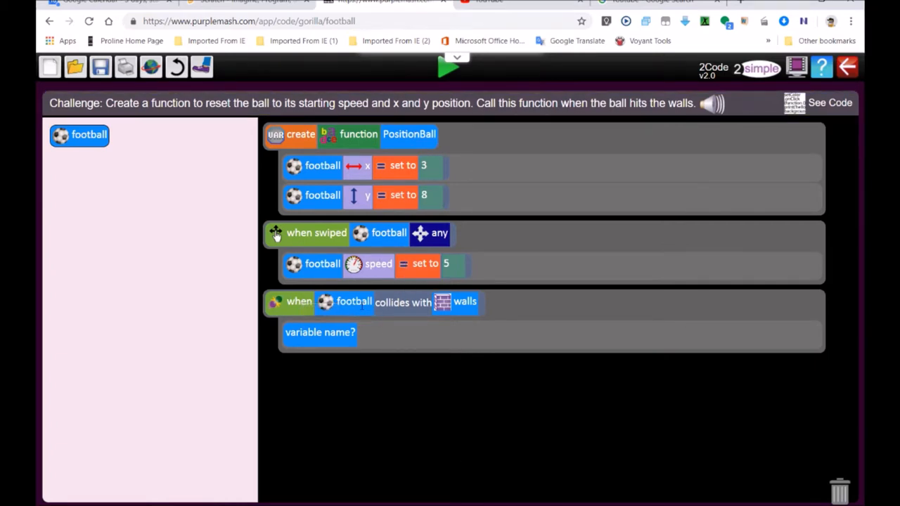
Step: Pick PositionBall in the collision block so hitting the walls calls the function
left_click(321, 332)
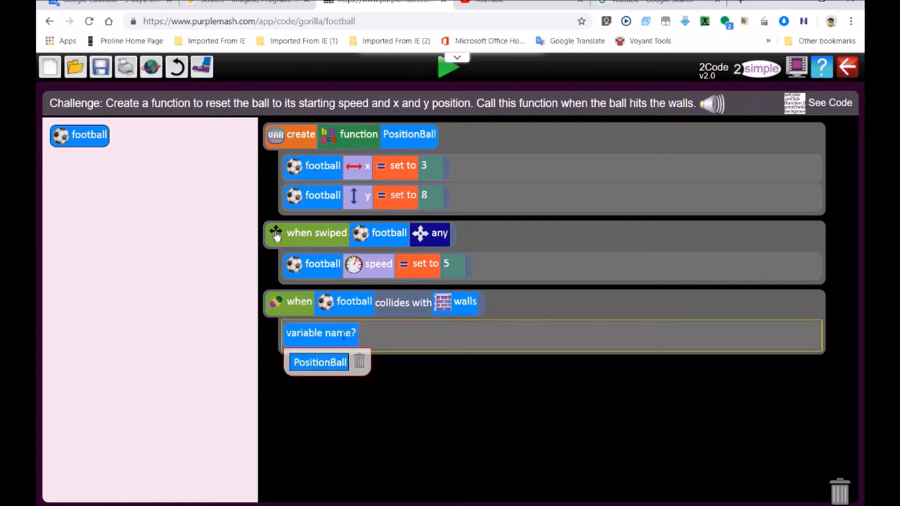
left_click(319, 362)
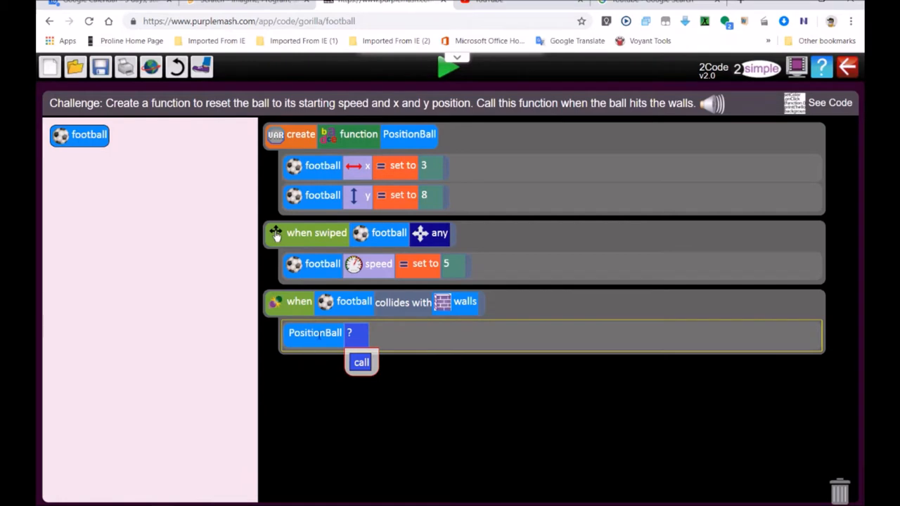
left_click_drag(361, 362, 355, 332)
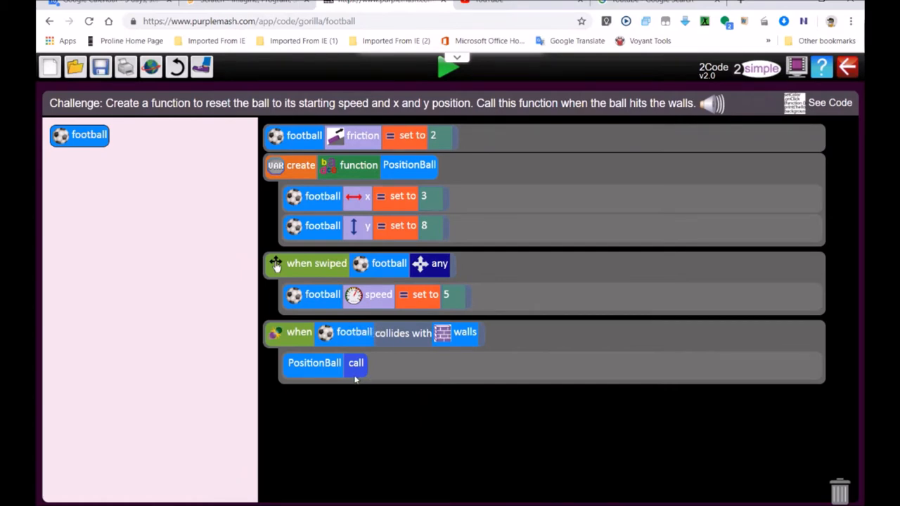
mouse_move(393, 294)
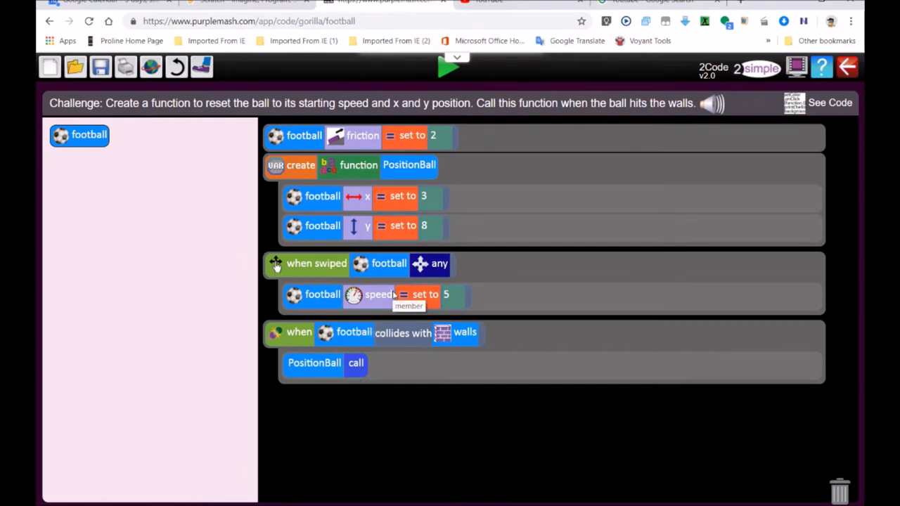
Step: Run the reset-ball program to test the football
left_click(449, 67)
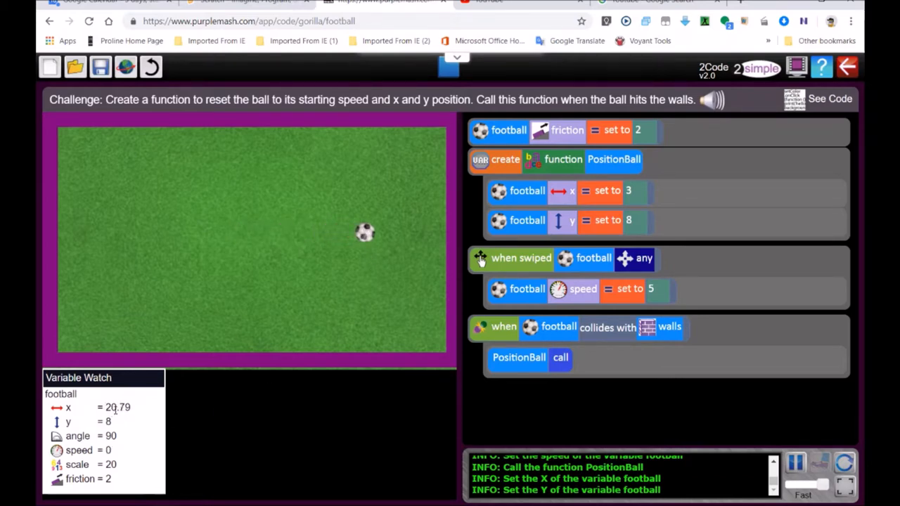
mouse_move(363, 258)
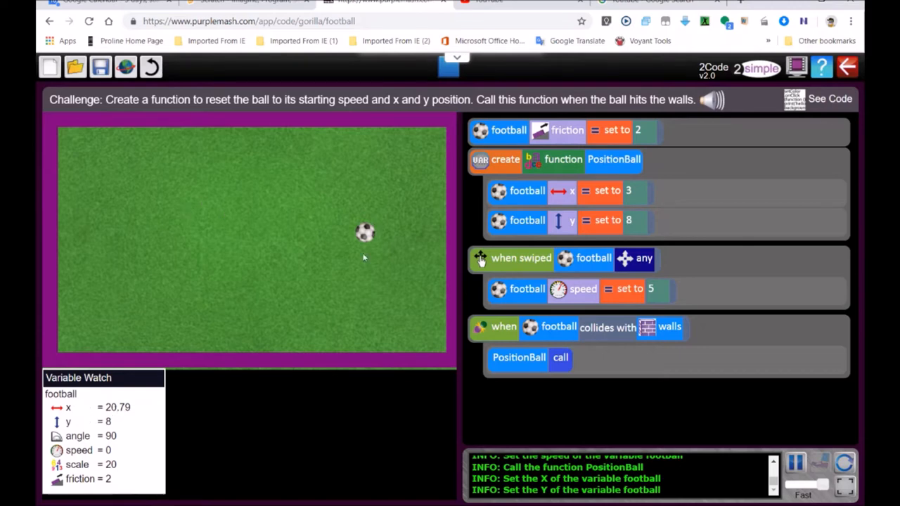
mouse_move(128, 423)
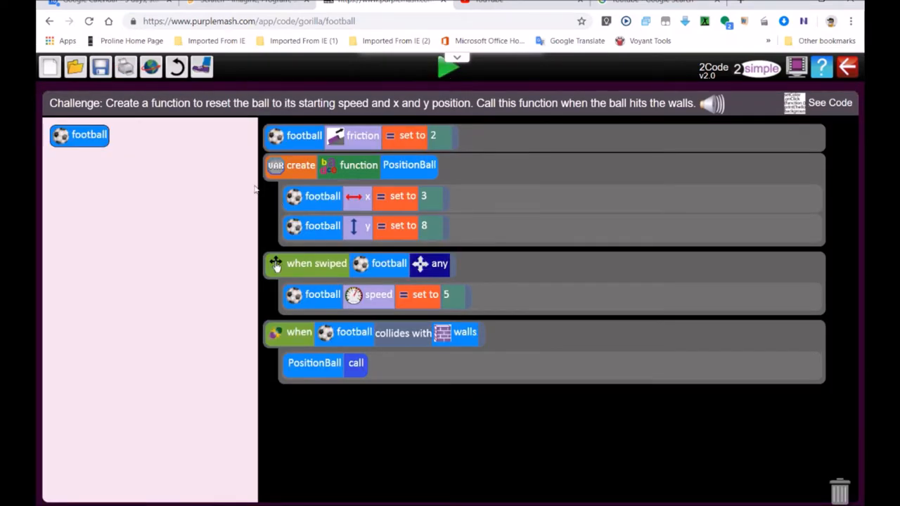
mouse_move(298, 308)
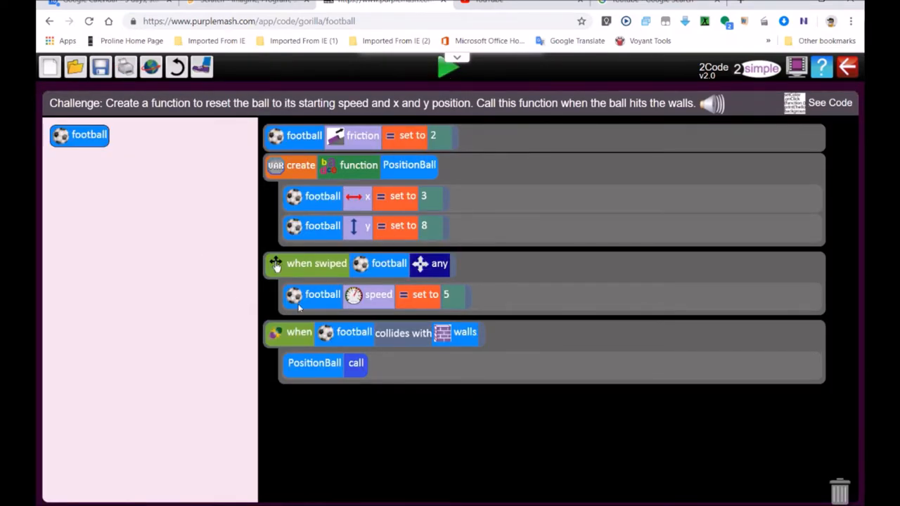
mouse_move(84, 157)
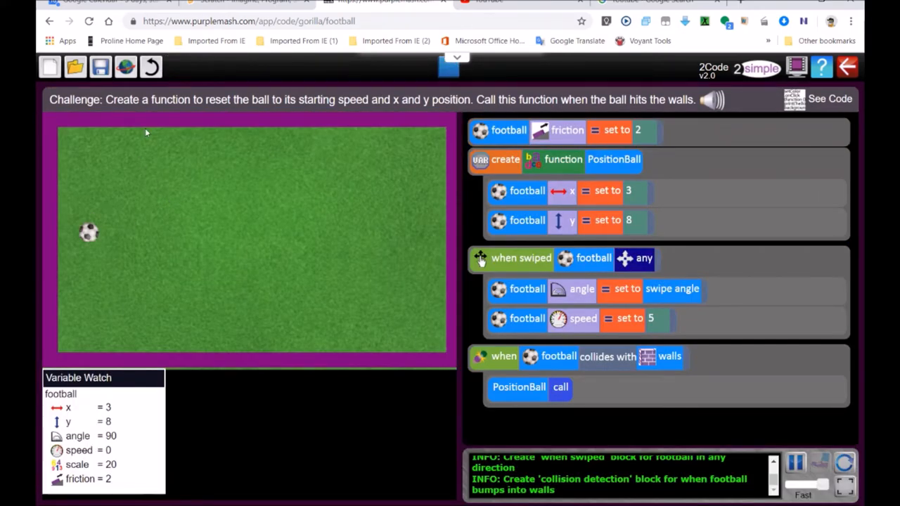
mouse_move(89, 232)
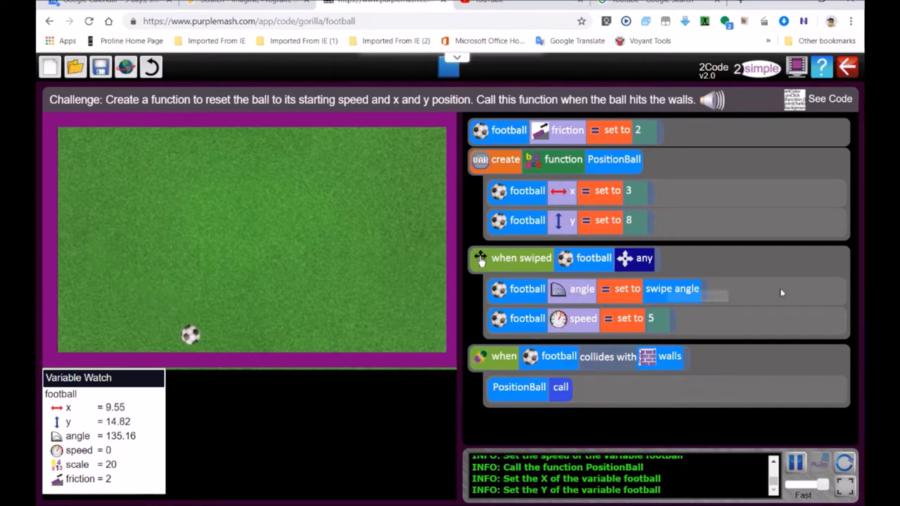
mouse_move(208, 295)
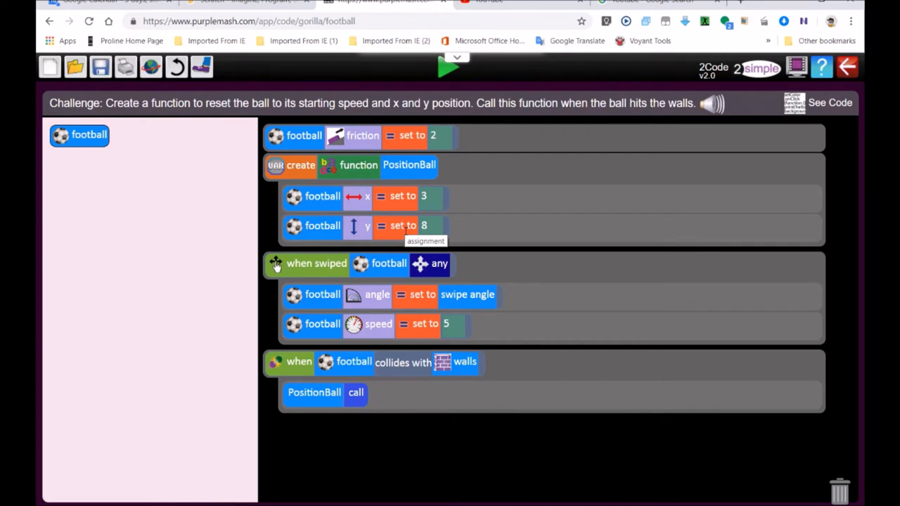
mouse_move(443, 158)
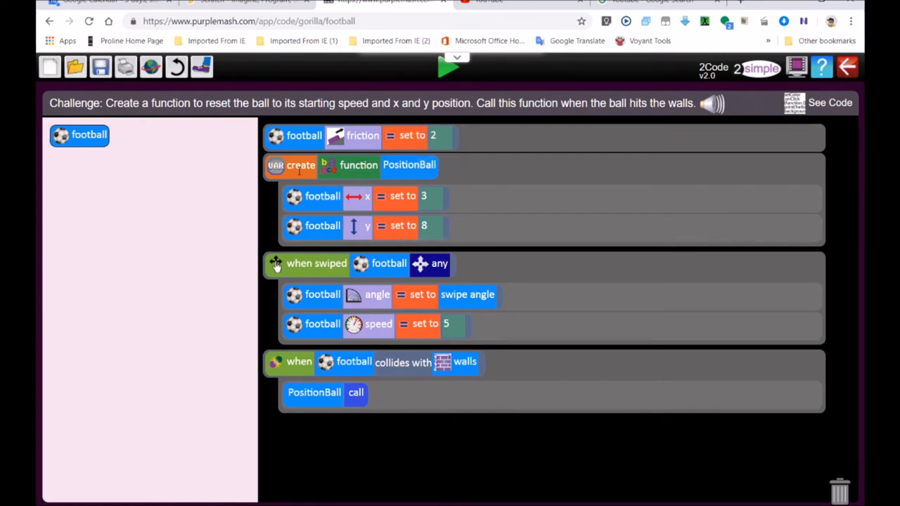
left_click(301, 165)
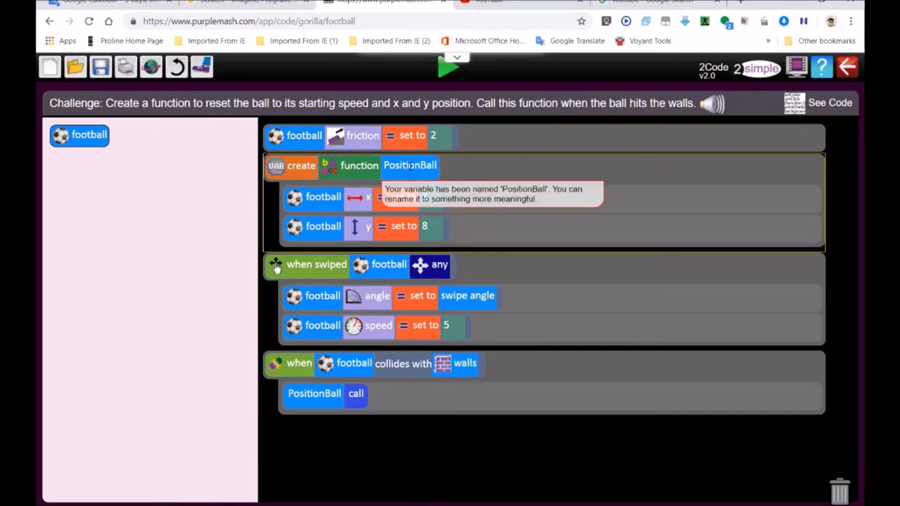
mouse_move(333, 120)
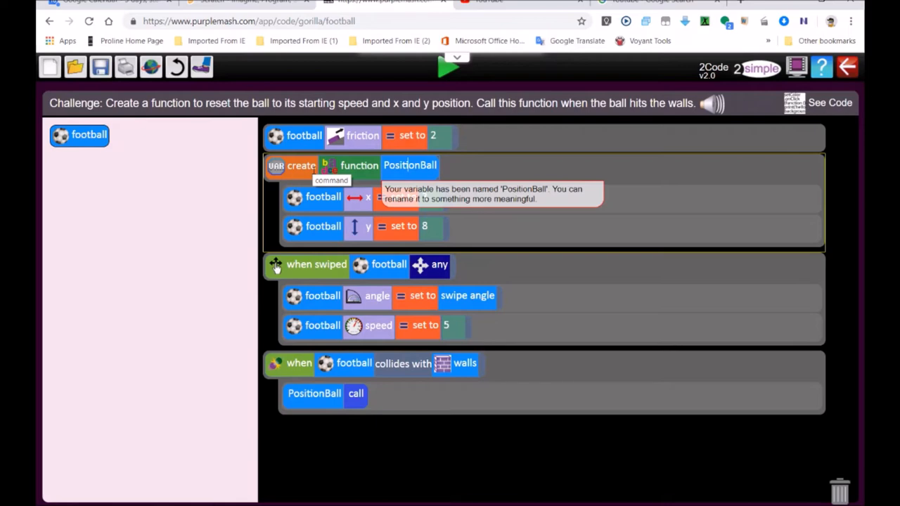
mouse_move(536, 328)
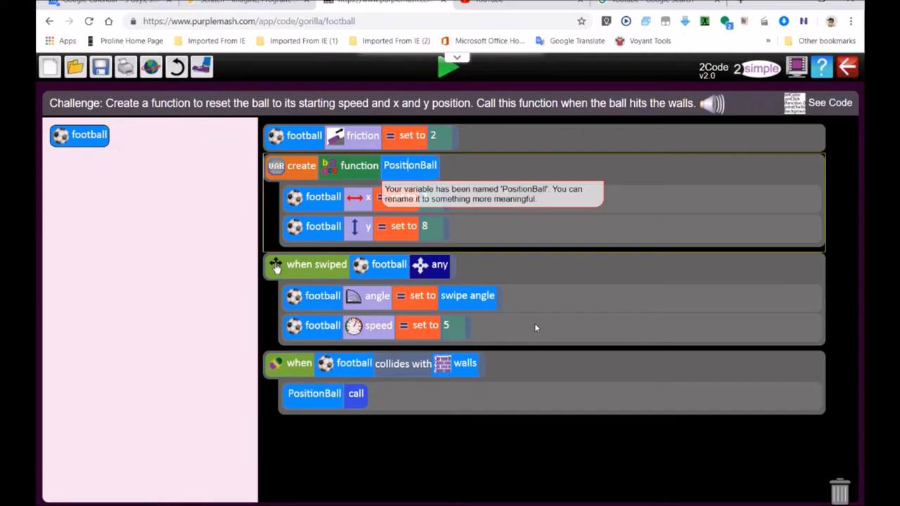
mouse_move(337, 188)
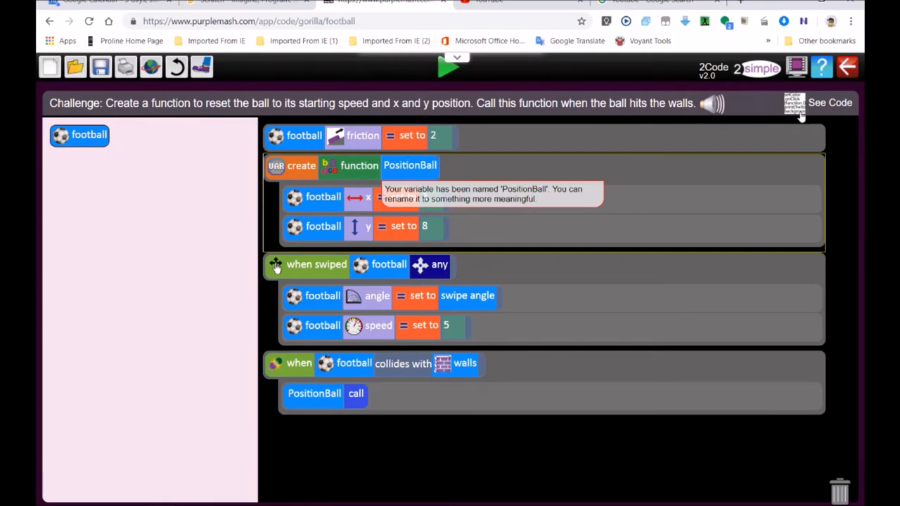
Step: Display the program as JavaScript and highlight football and friction in the first line
left_click(830, 103)
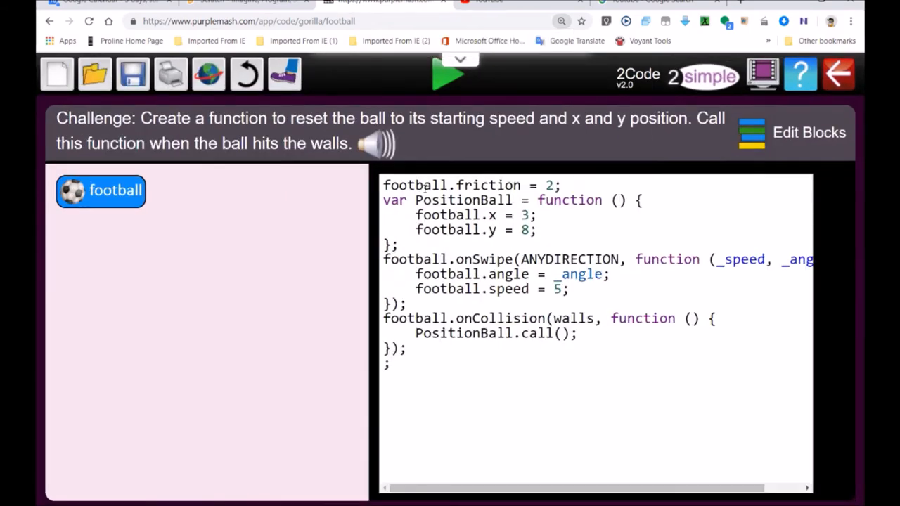
double_click(415, 185)
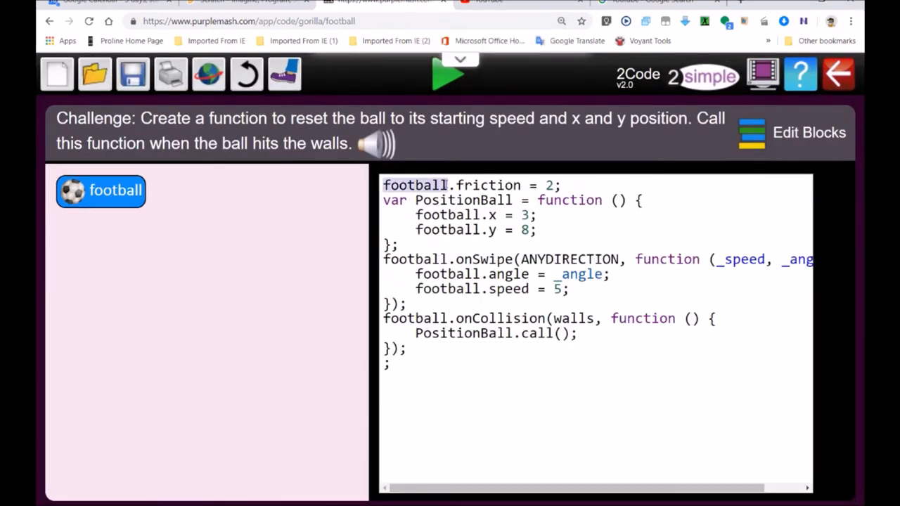
left_click(455, 185)
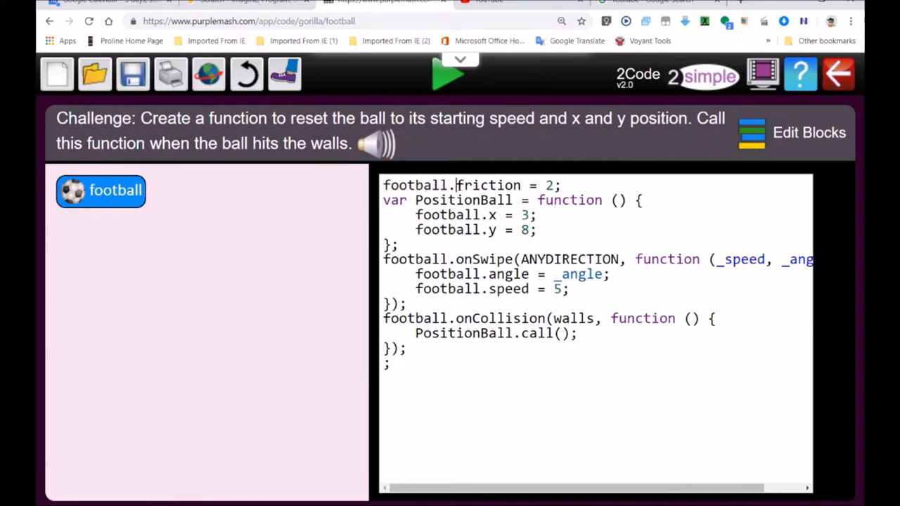
double_click(489, 184)
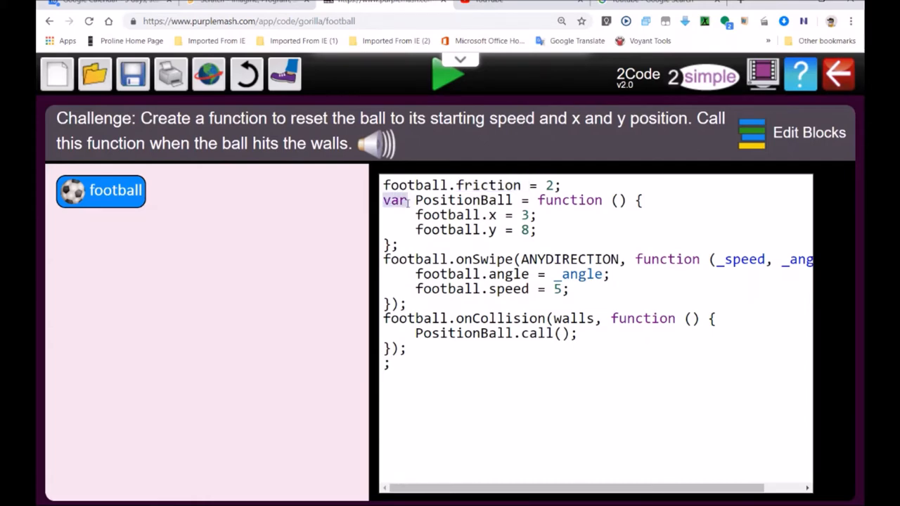
Step: Highlight var, function, the empty brackets and football in PositionBall, selecting the x value 3
double_click(464, 199)
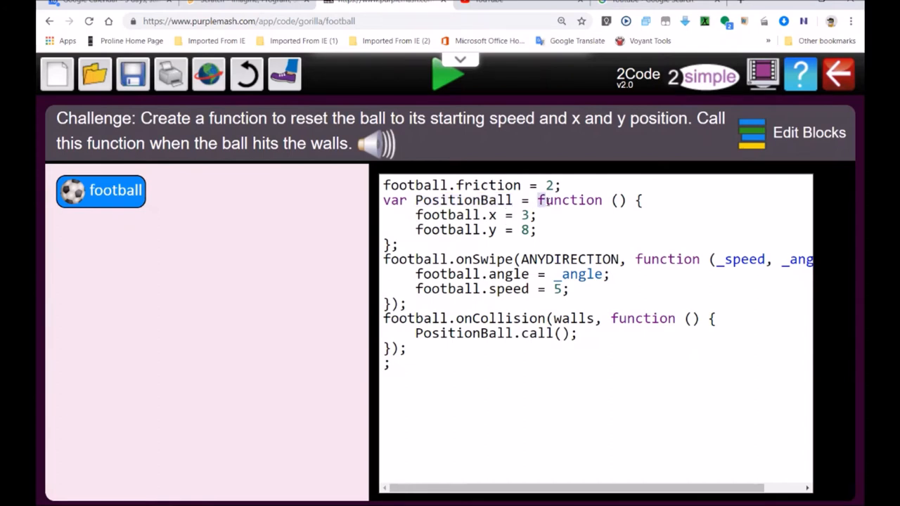
double_click(570, 201)
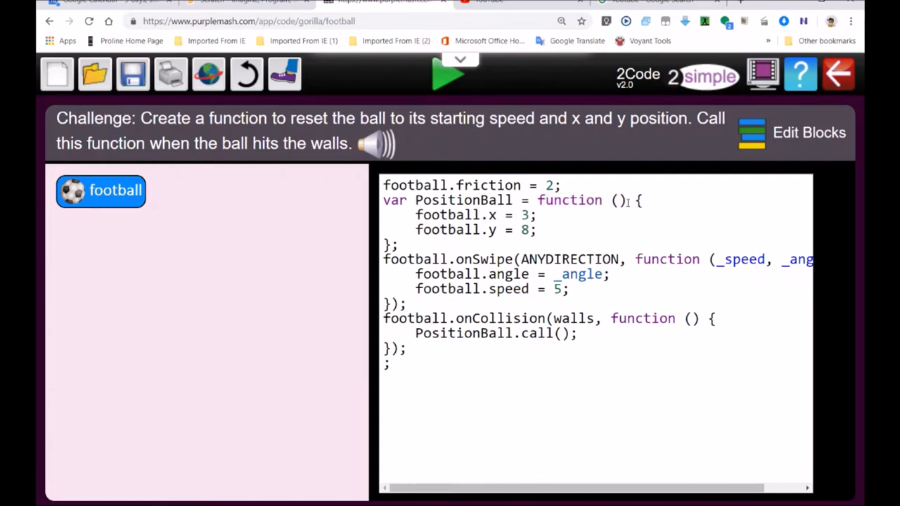
double_click(570, 200)
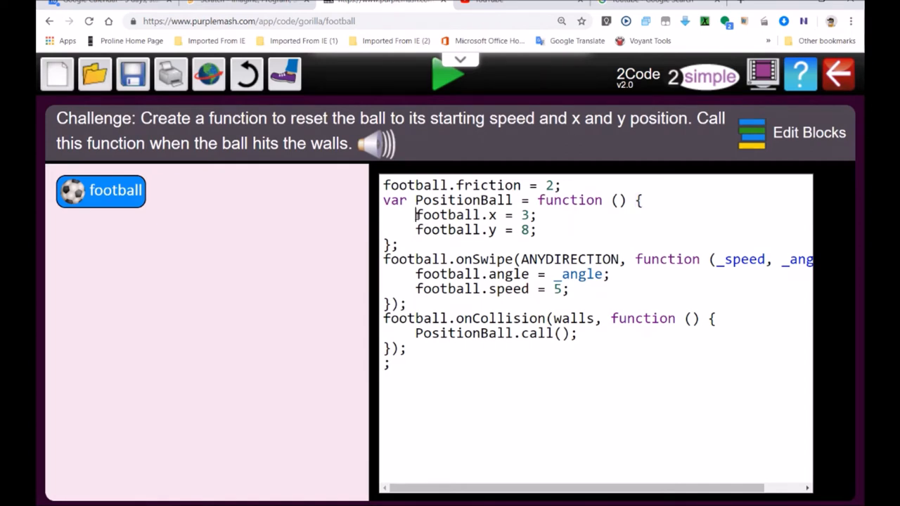
double_click(456, 216)
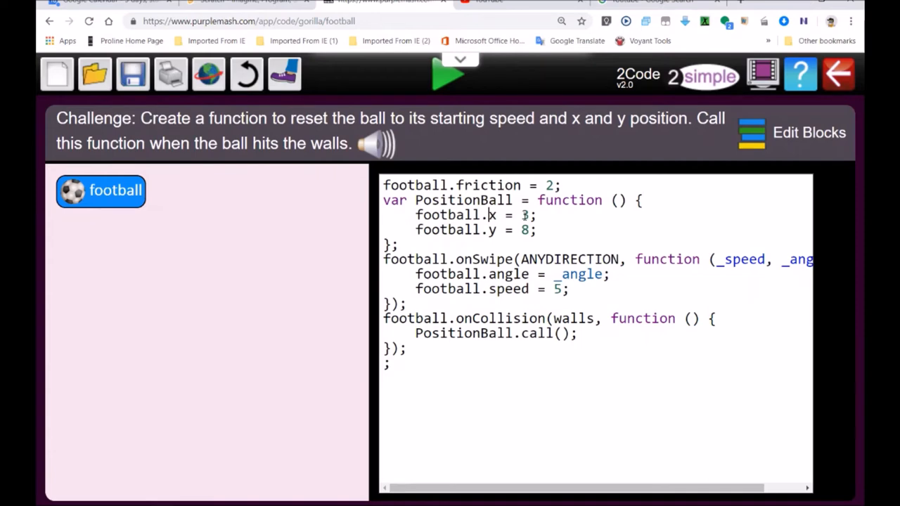
double_click(525, 215)
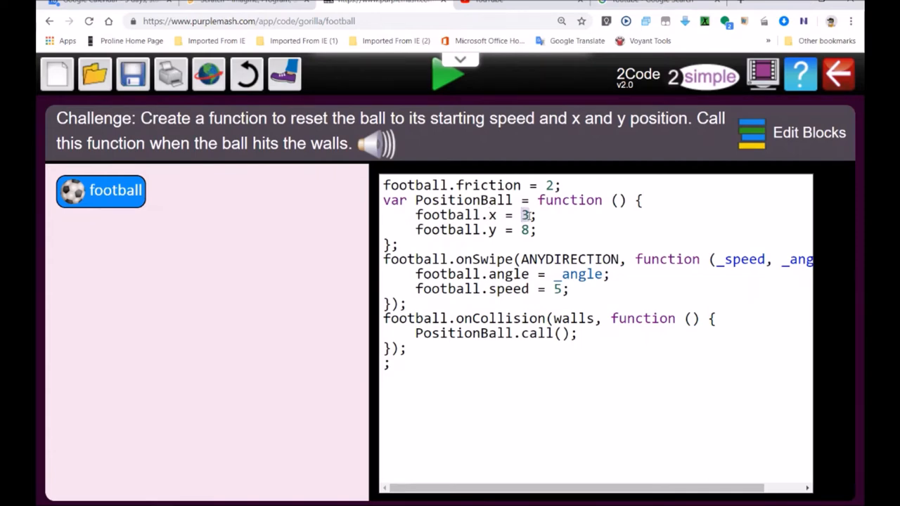
Step: Change football.x from 3 to 9, then highlight onSwipe, ANYDIRECTION, _speed and call
type("9")
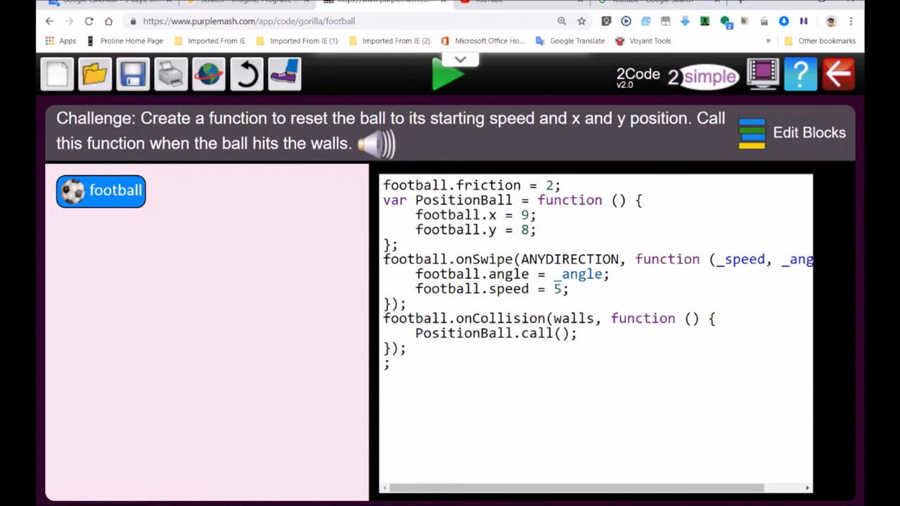
double_click(415, 259)
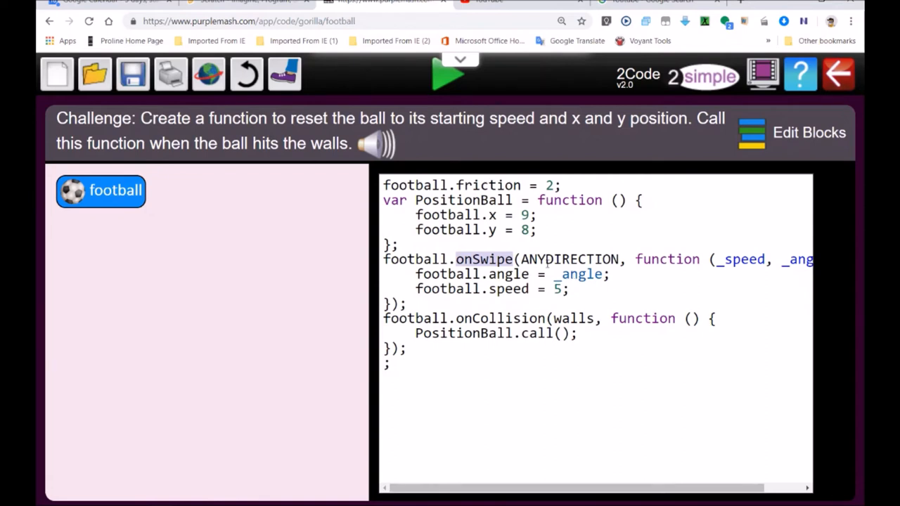
double_click(569, 259)
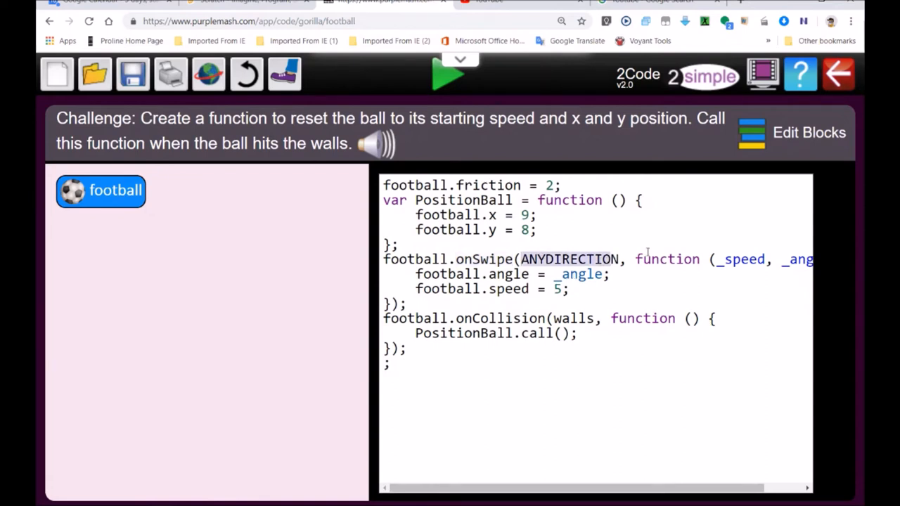
double_click(667, 259)
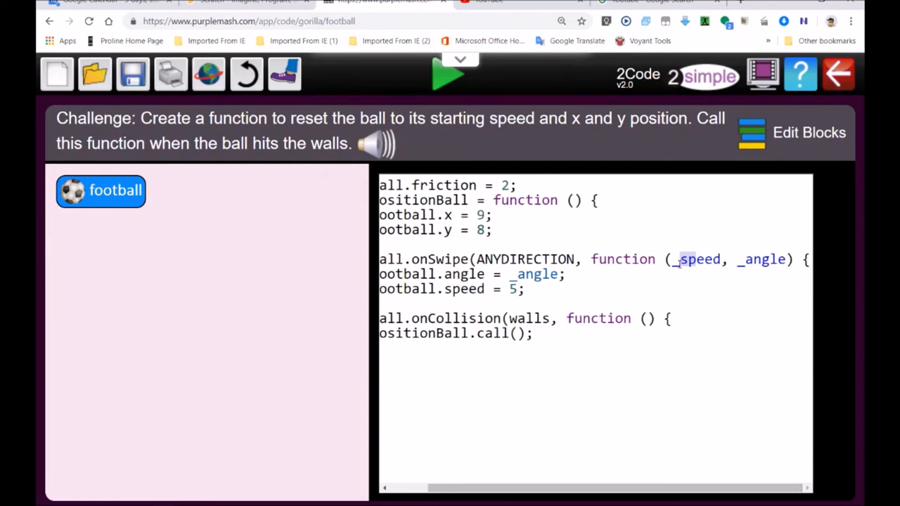
double_click(699, 259)
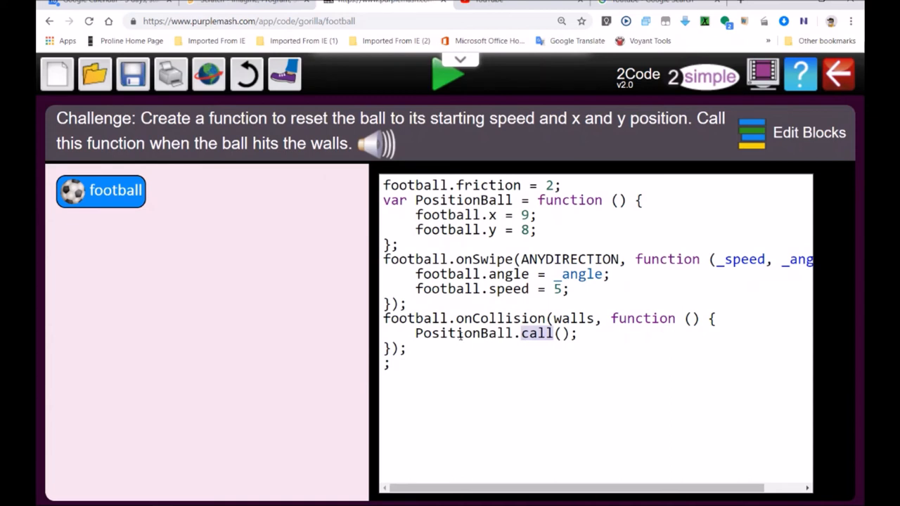
double_click(496, 333)
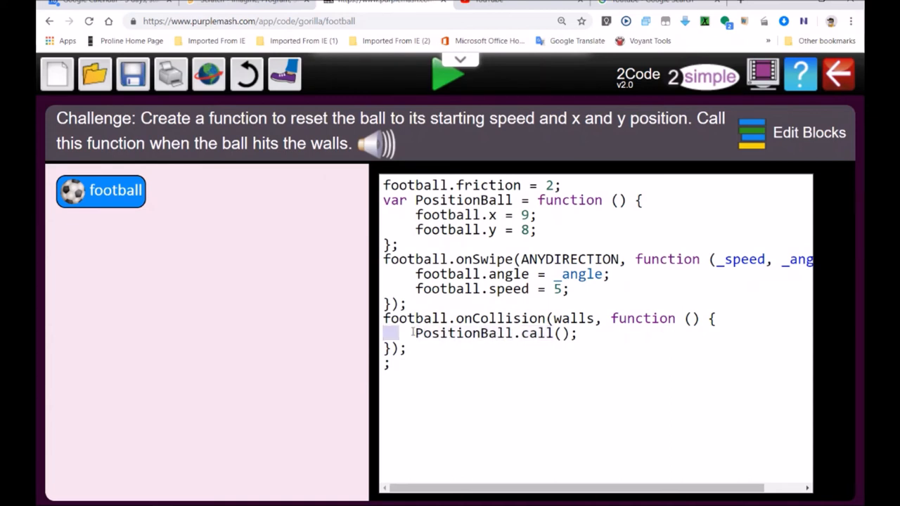
triple_click(492, 333)
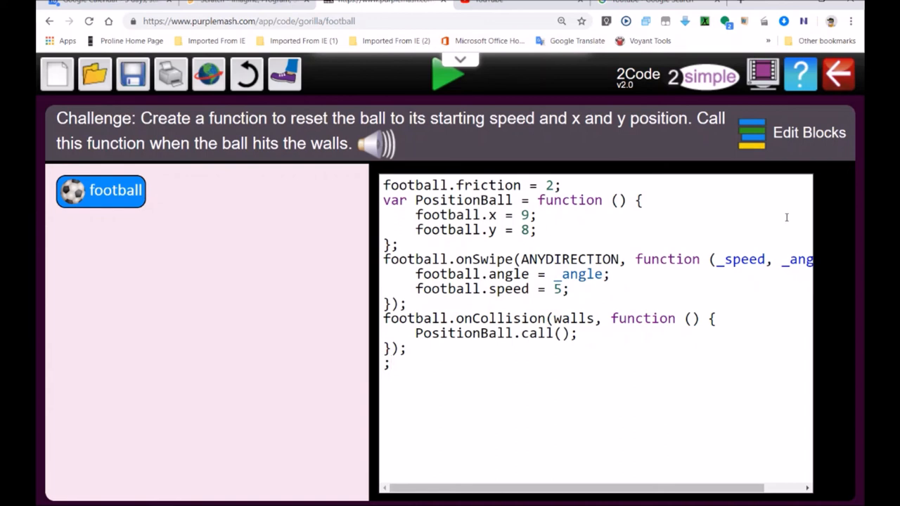
mouse_move(768, 169)
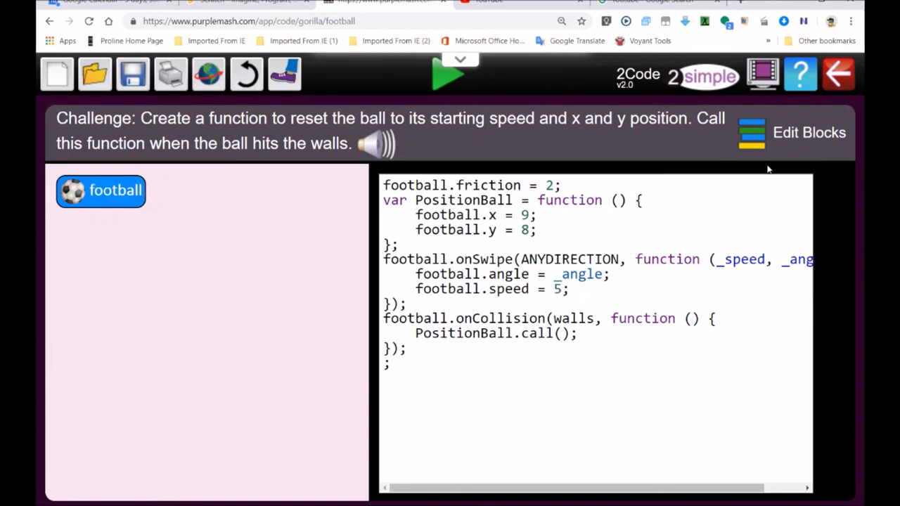